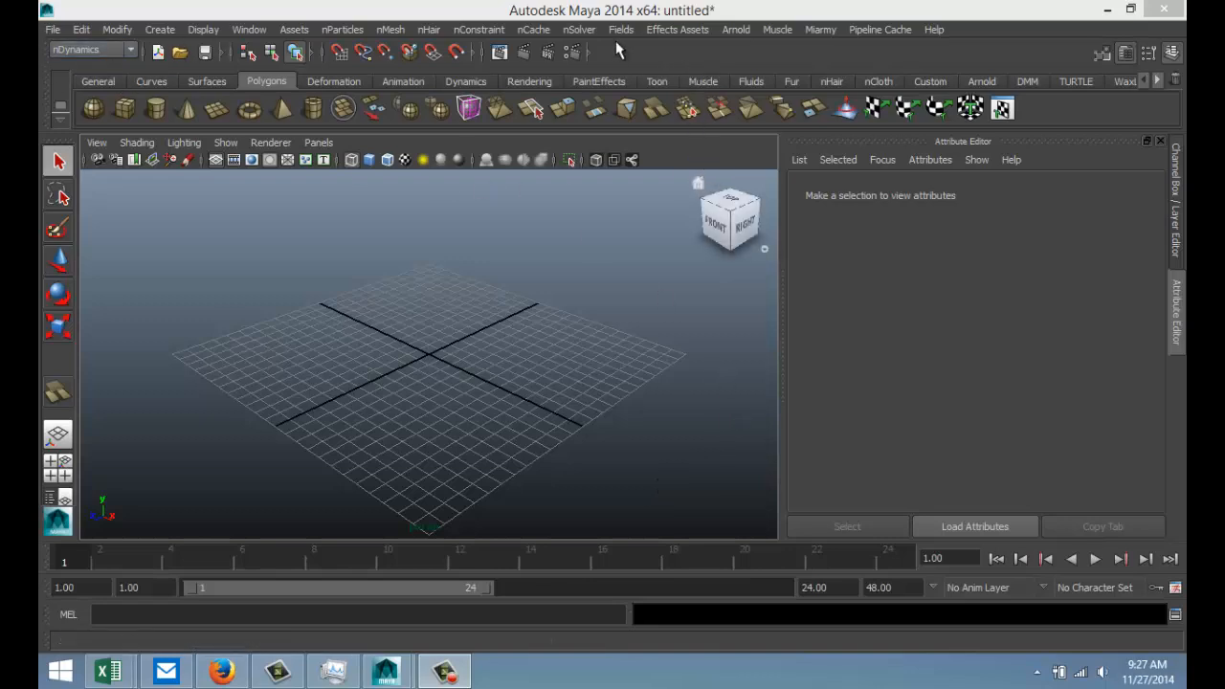
pyautogui.moveTo(631, 54)
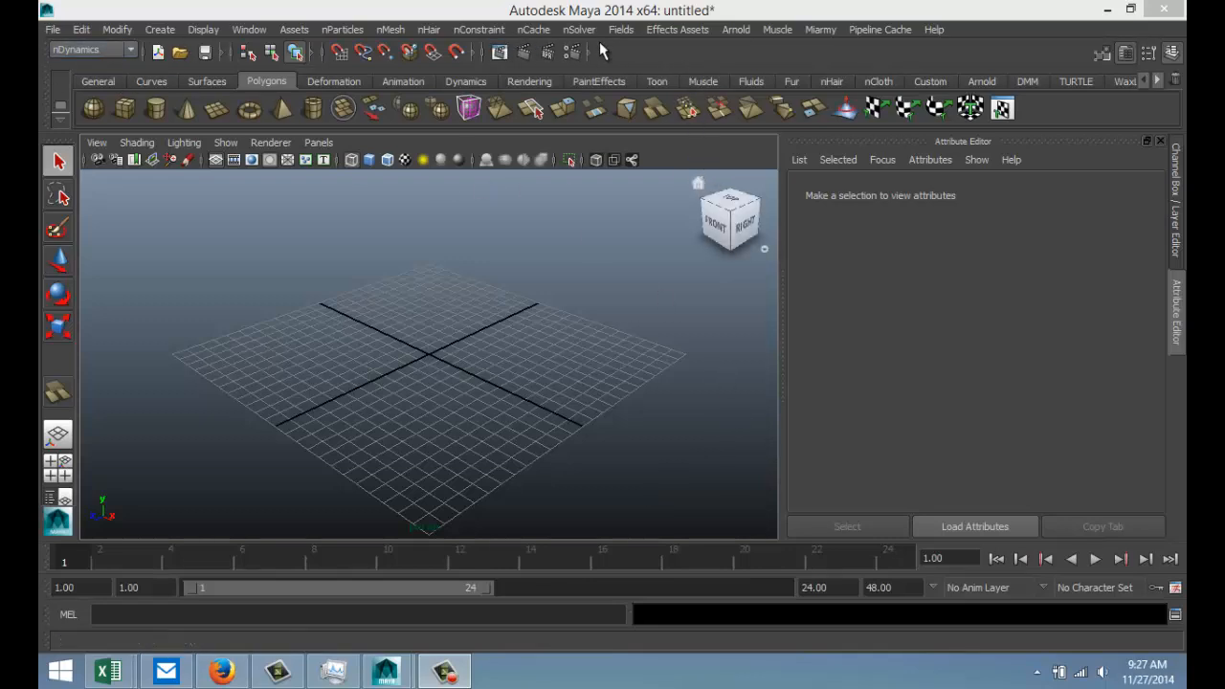
pyautogui.moveTo(356, 32)
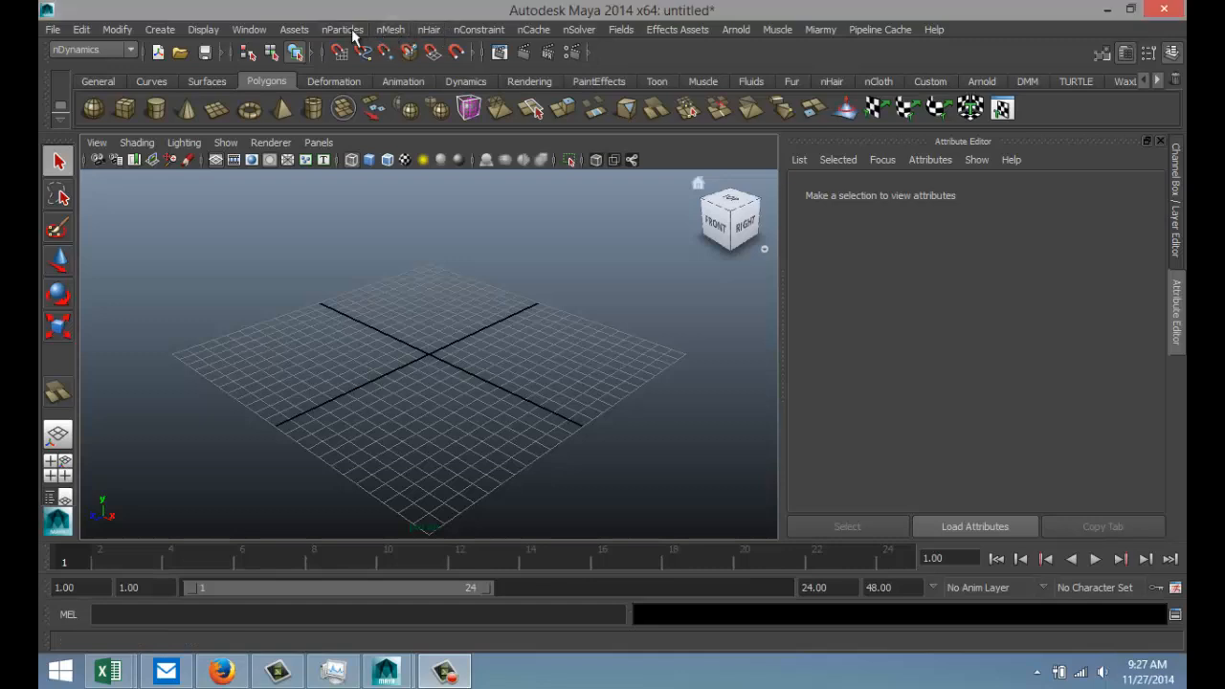
# Create an nParticle emitter (emitter1) at the scene origin
pyautogui.click(340, 29)
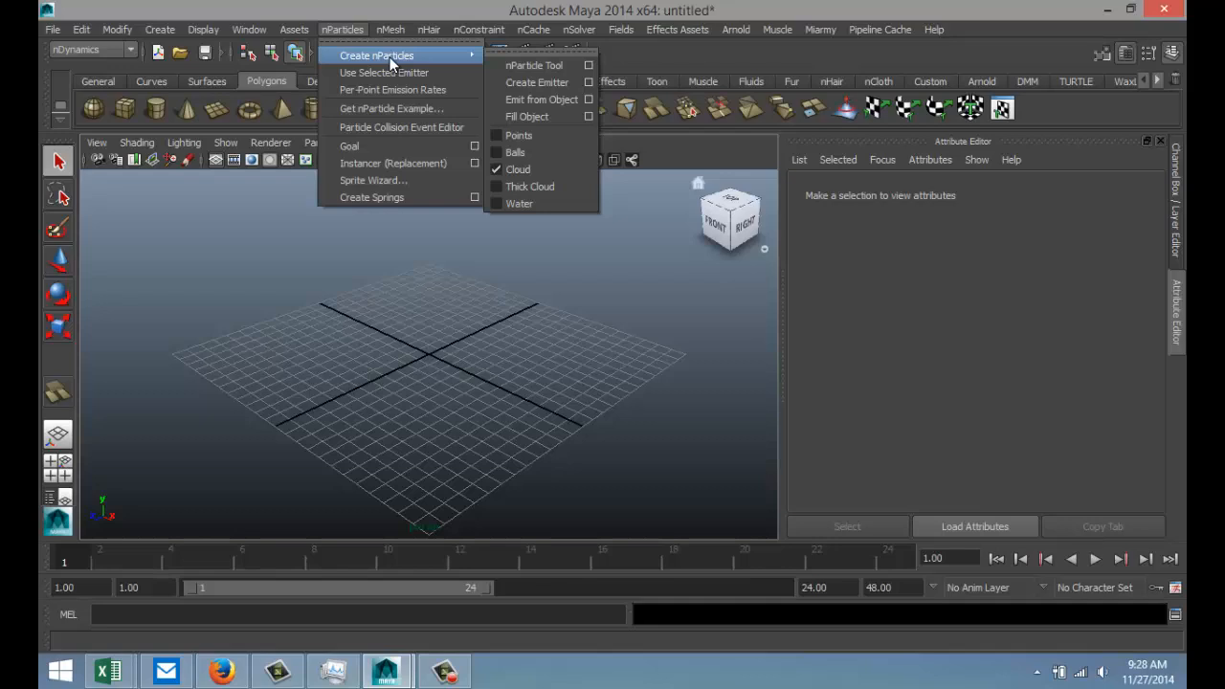
pyautogui.moveTo(536, 83)
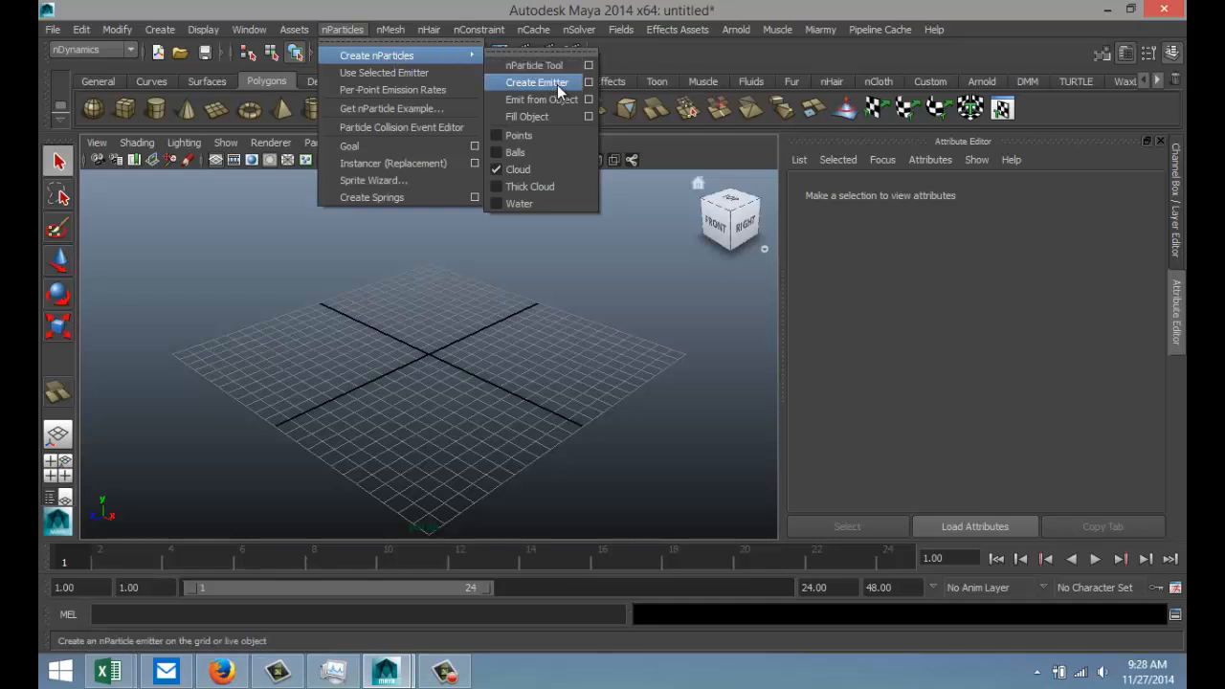
pyautogui.click(535, 82)
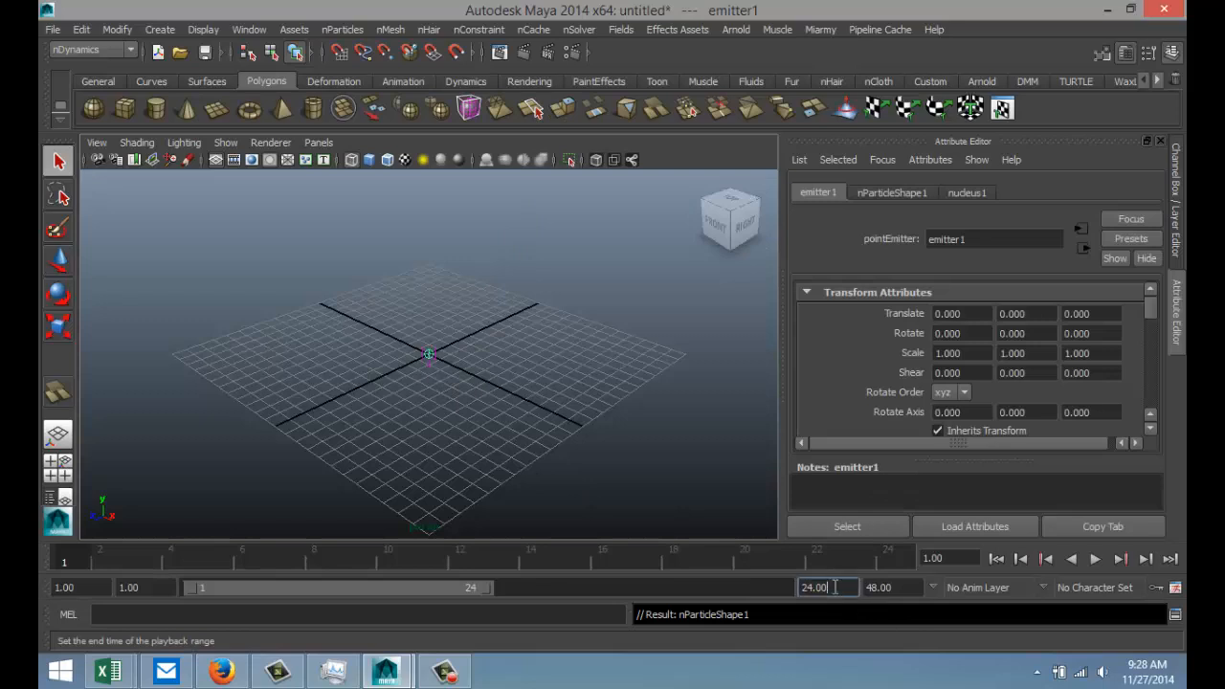
# Set the playback end to 99999 frames and play the simulation so particles pour out
pyautogui.write('200')
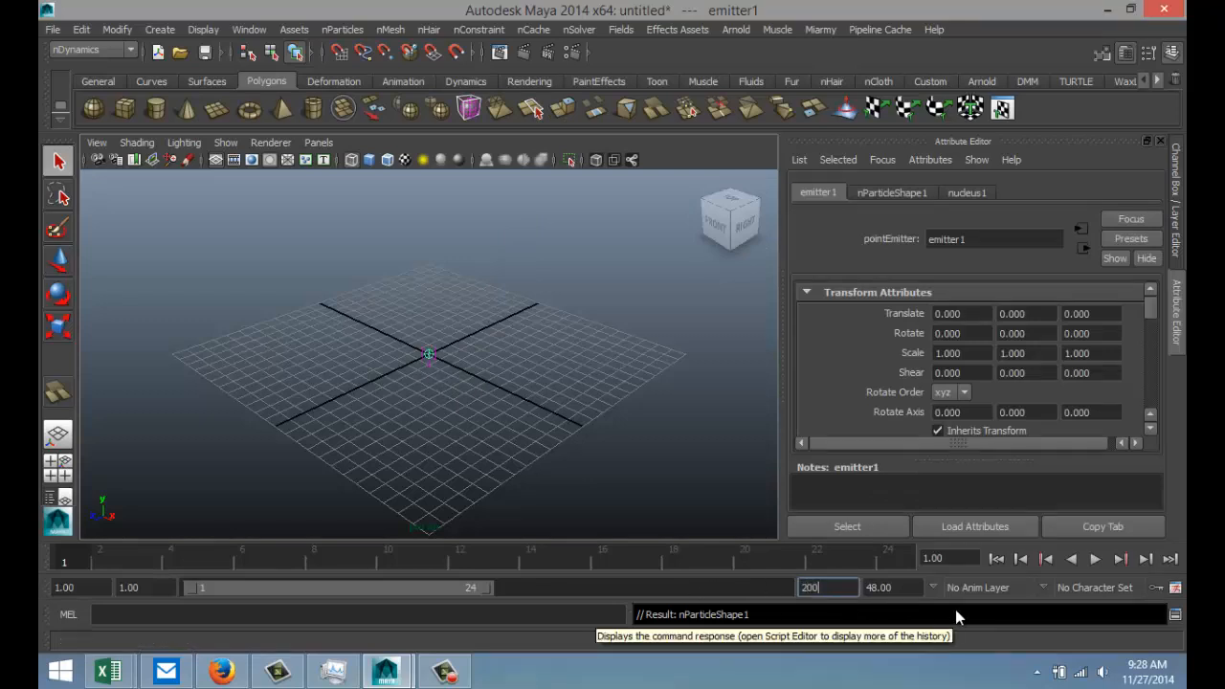
pyautogui.click(827, 585)
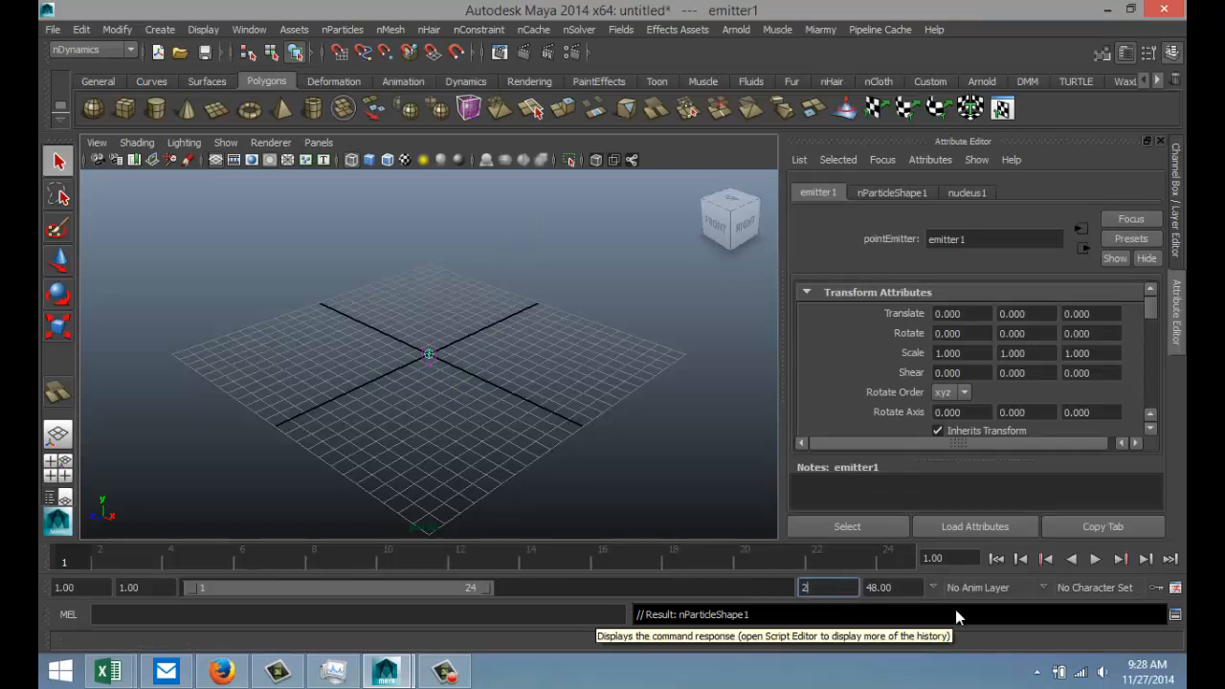
pyautogui.write('99999.00')
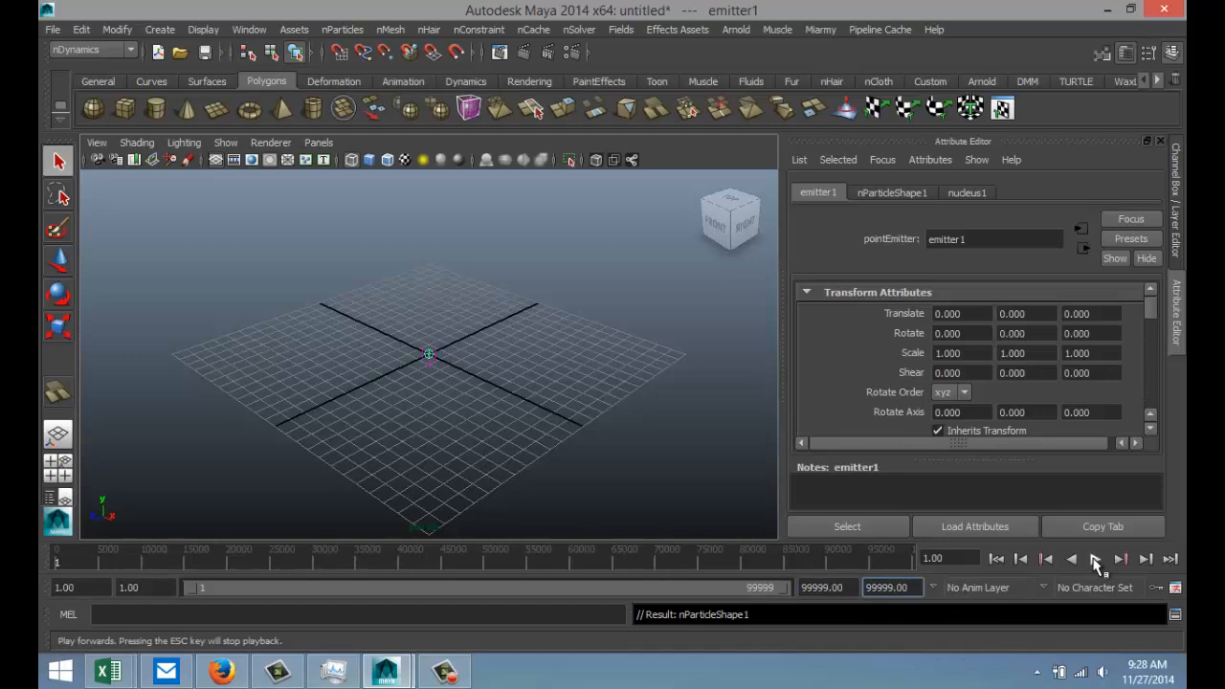
pyautogui.click(1087, 561)
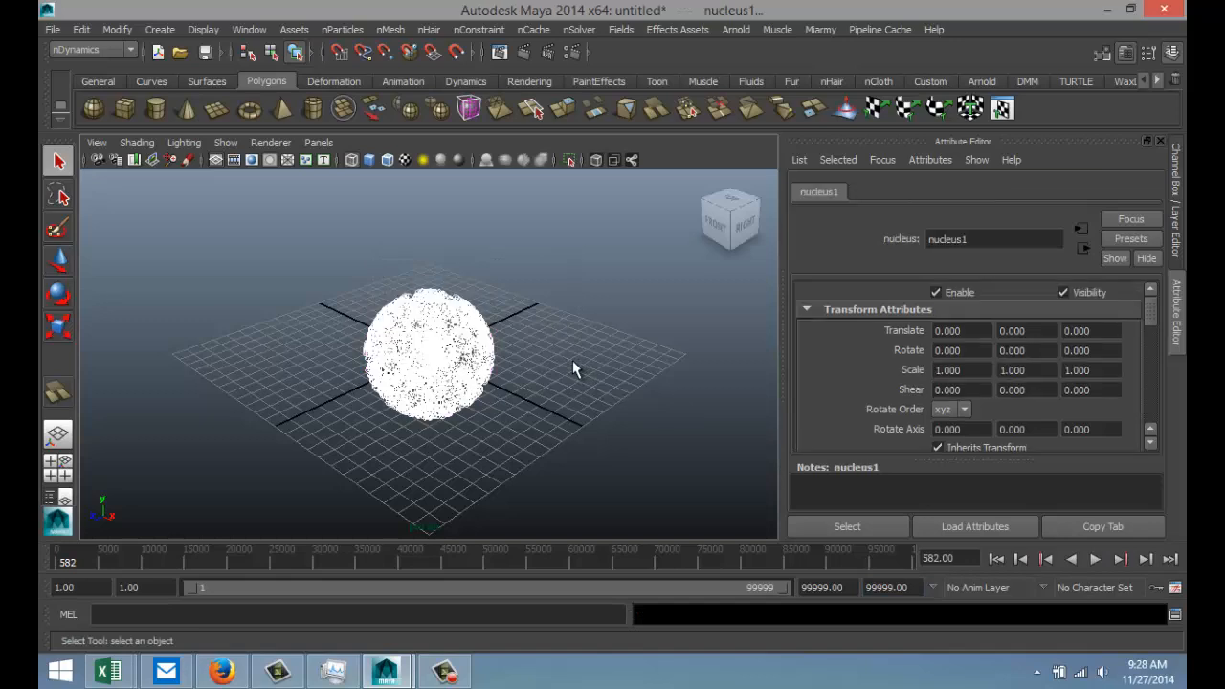
pyautogui.moveTo(566, 354)
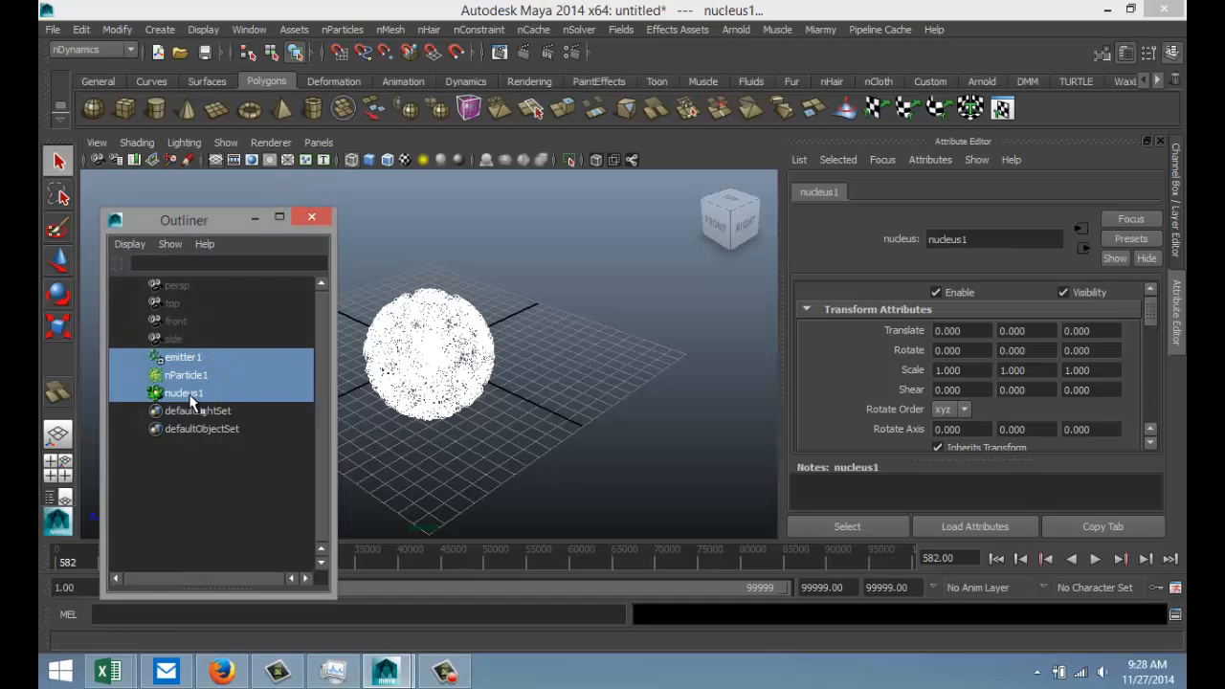
# Select nParticle1 in the Outliner and show nucleus1's Gravity and Wind attributes
pyautogui.click(185, 373)
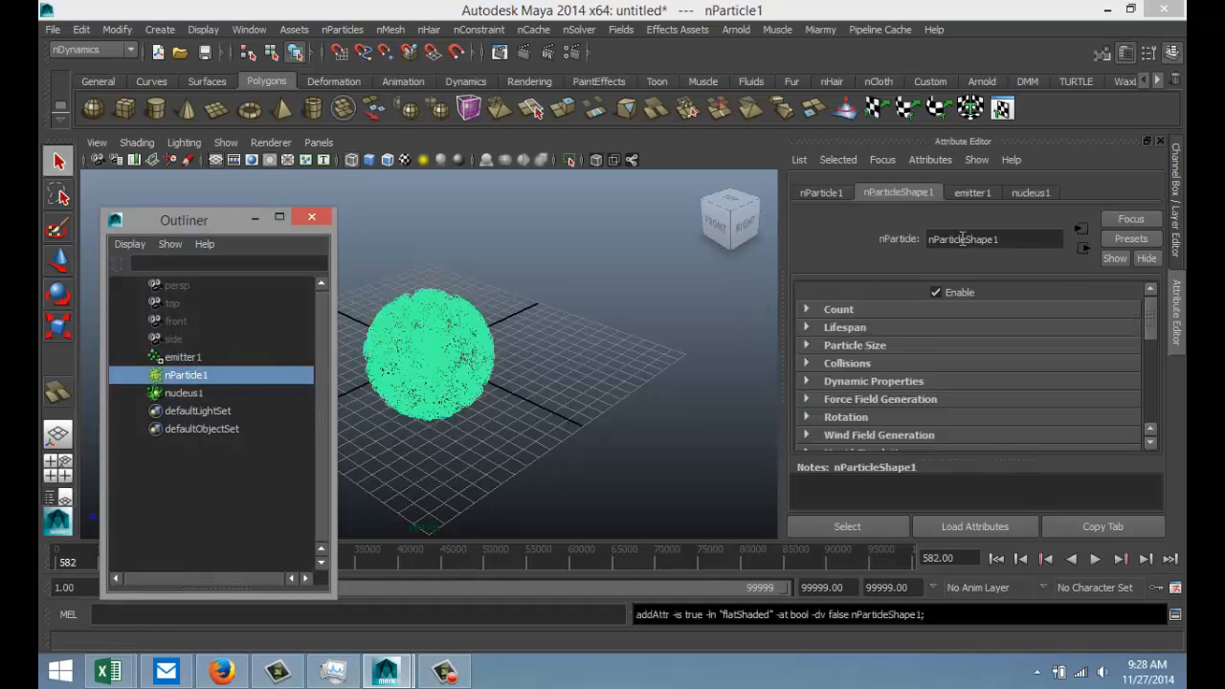
pyautogui.click(821, 191)
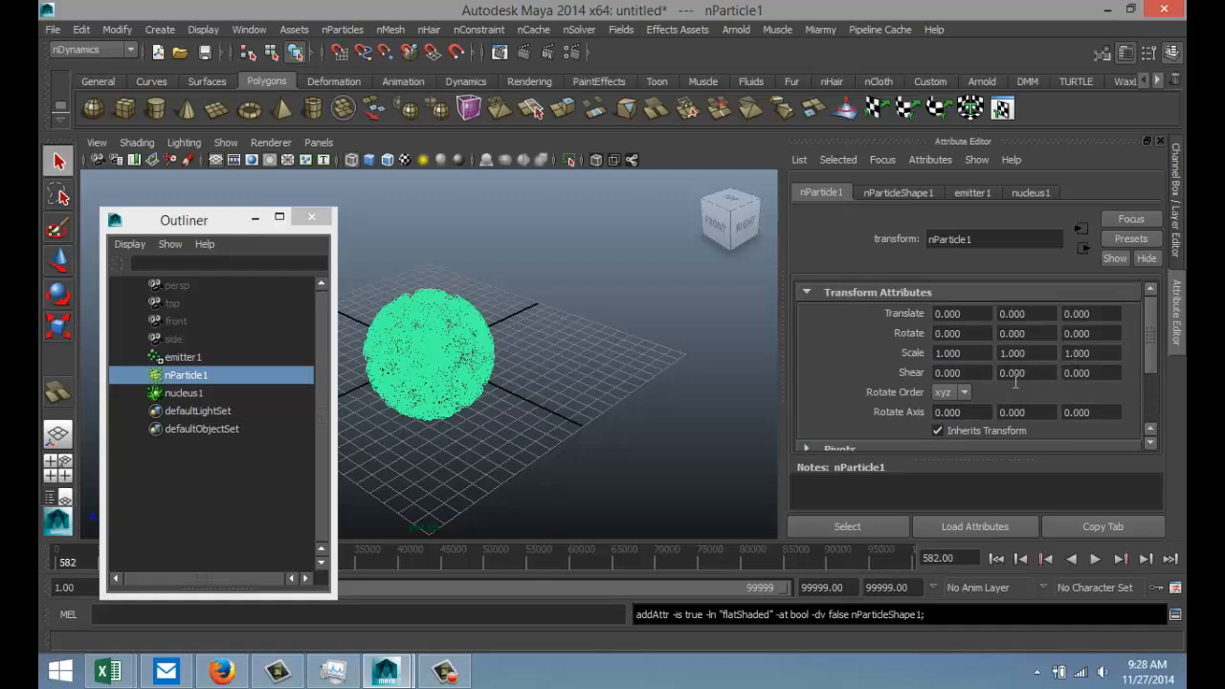
pyautogui.click(899, 191)
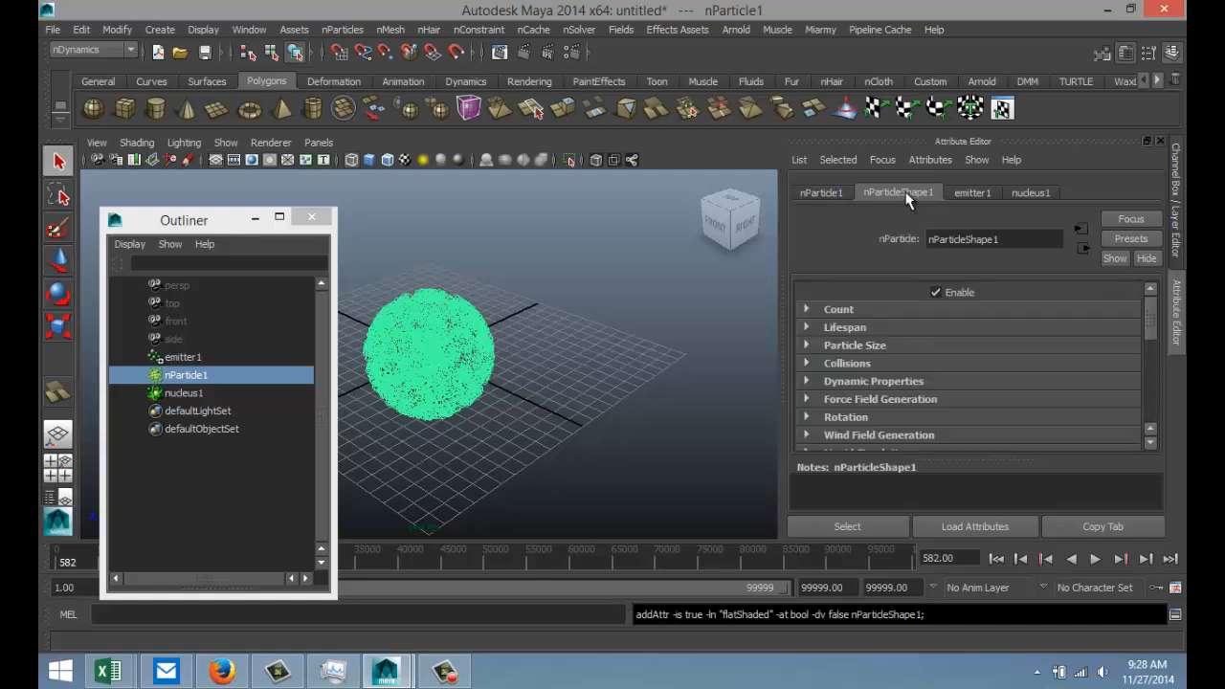
pyautogui.scroll(-3)
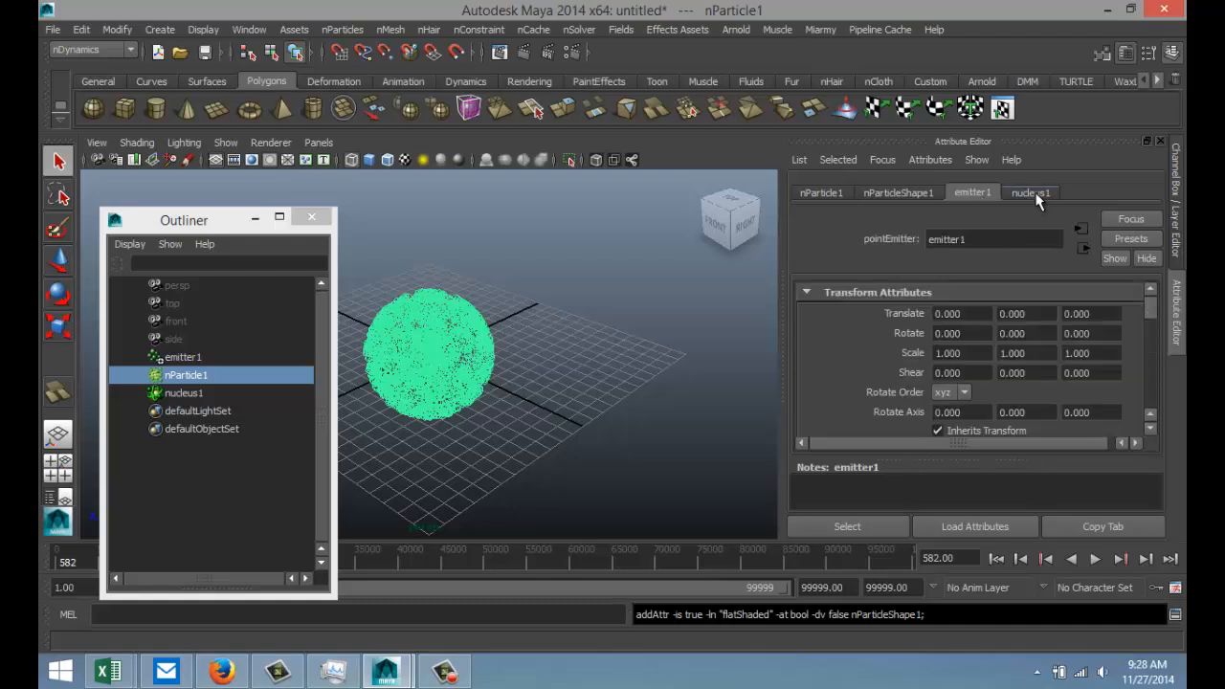
pyautogui.click(1032, 191)
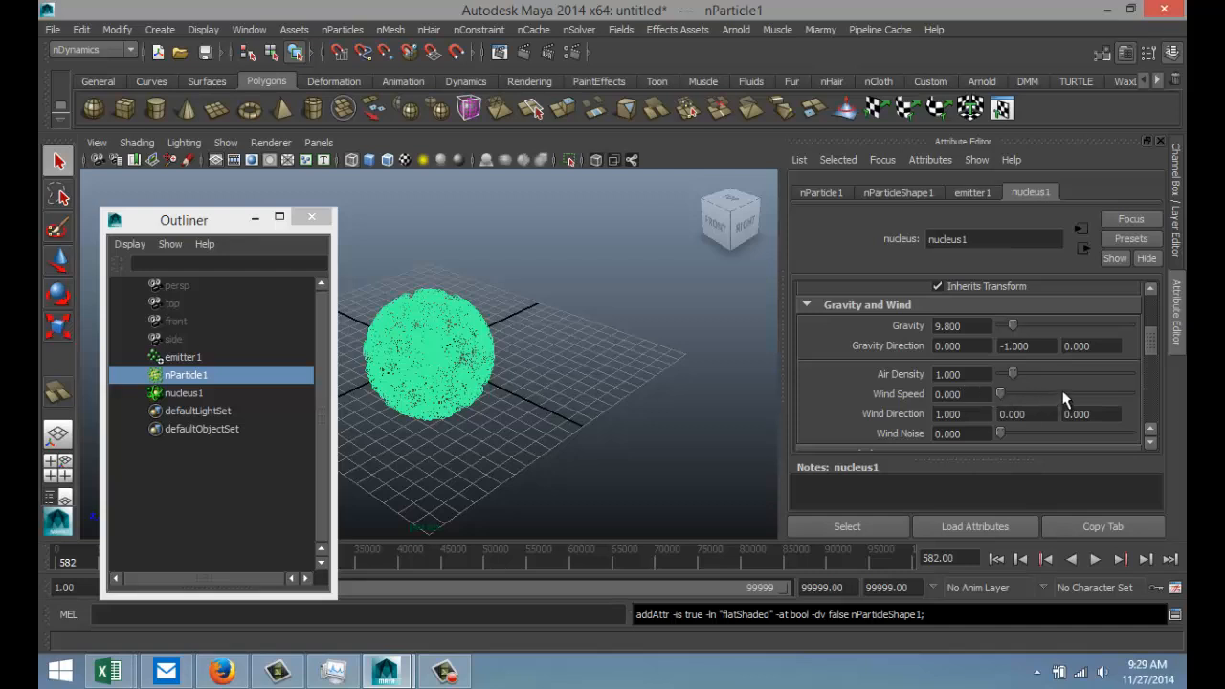
pyautogui.moveTo(1005, 402)
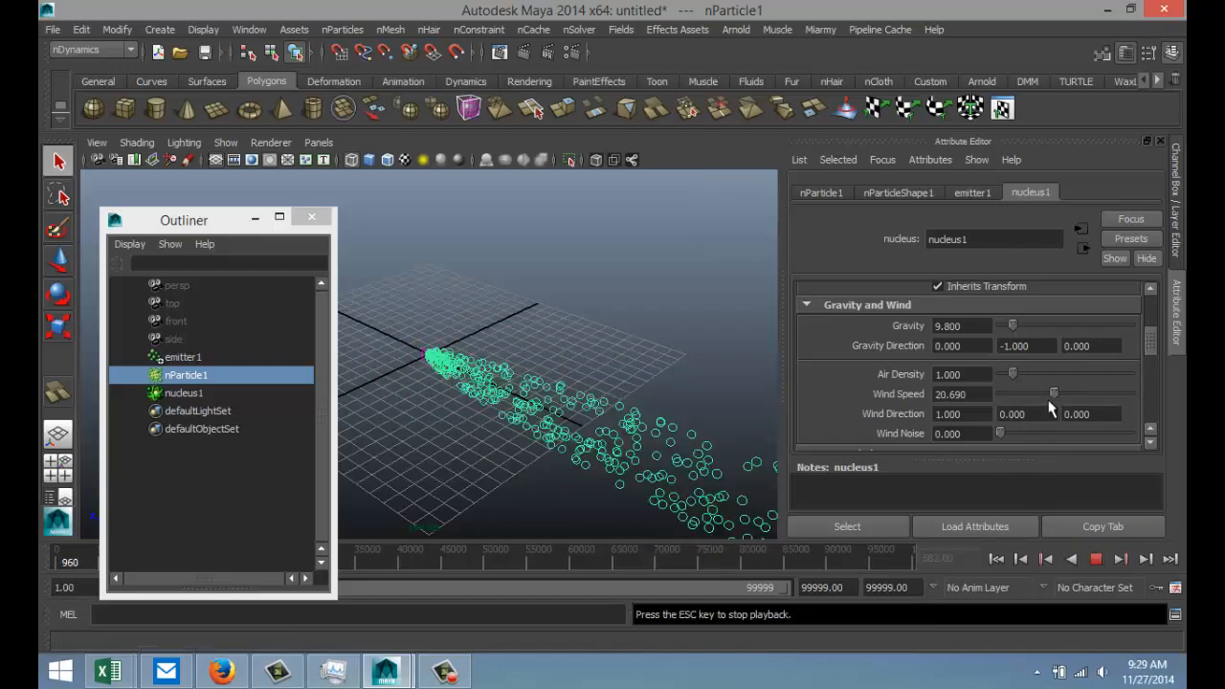
# Drag the nucleus1 Wind Speed slider around and settle near 2.76 so particles stream sideways
pyautogui.moveTo(1053, 394); pyautogui.dragTo(1024, 394)
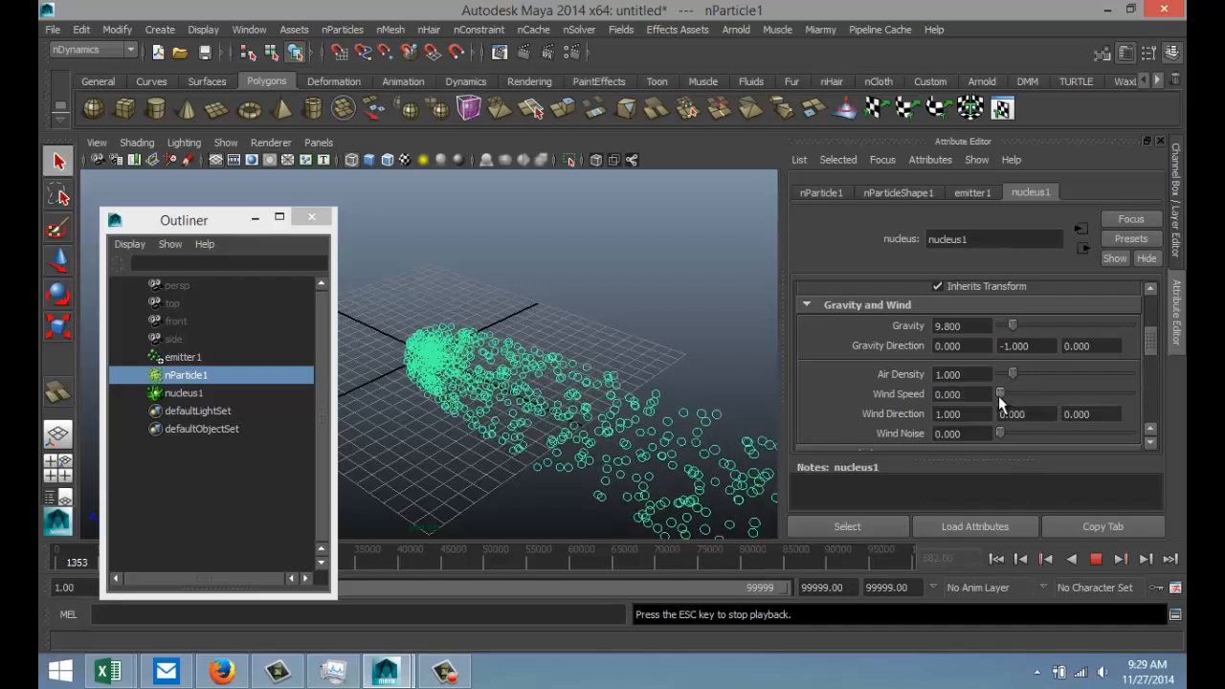
pyautogui.moveTo(999, 395); pyautogui.dragTo(1022, 395)
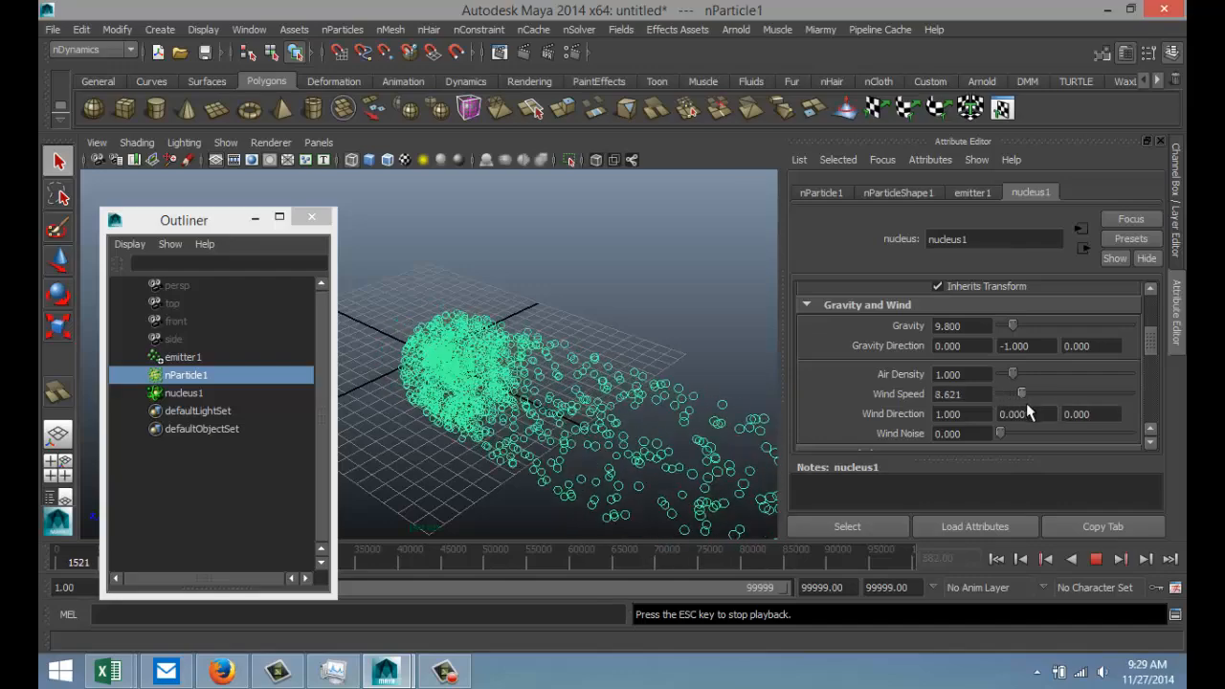
pyautogui.moveTo(1022, 394); pyautogui.dragTo(1007, 394)
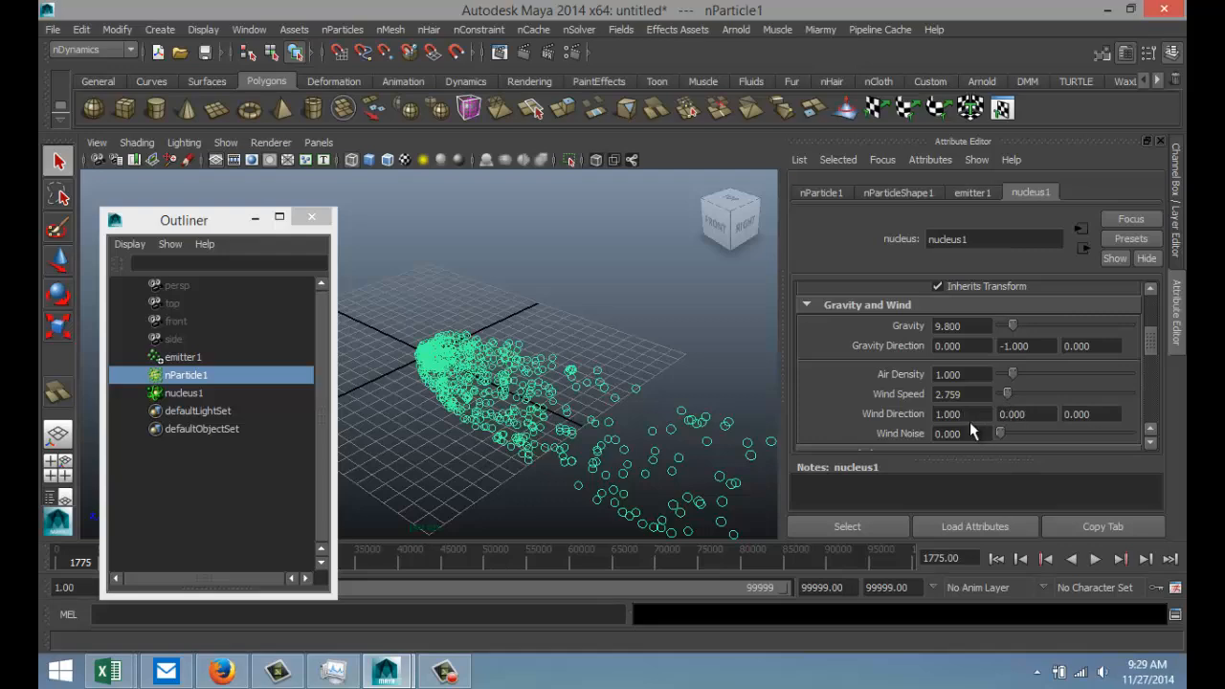
# While playing, edit the nucleus wind direction components, then close the Outliner
pyautogui.click(1100, 559)
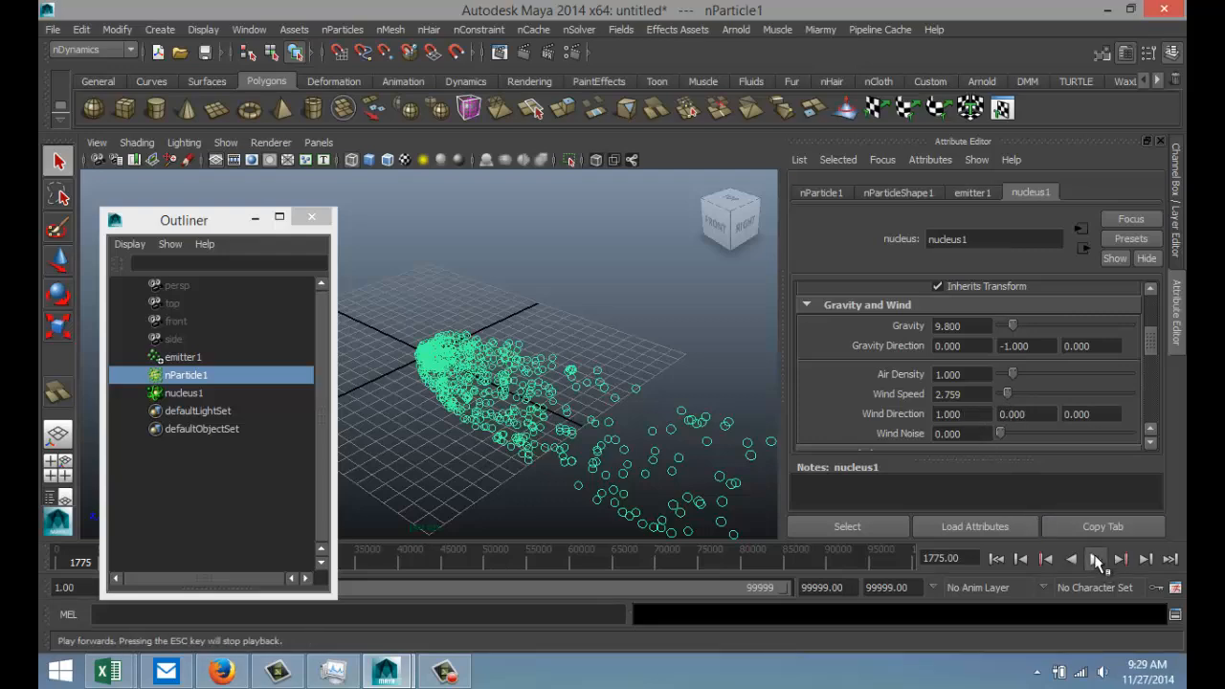
pyautogui.click(1106, 551)
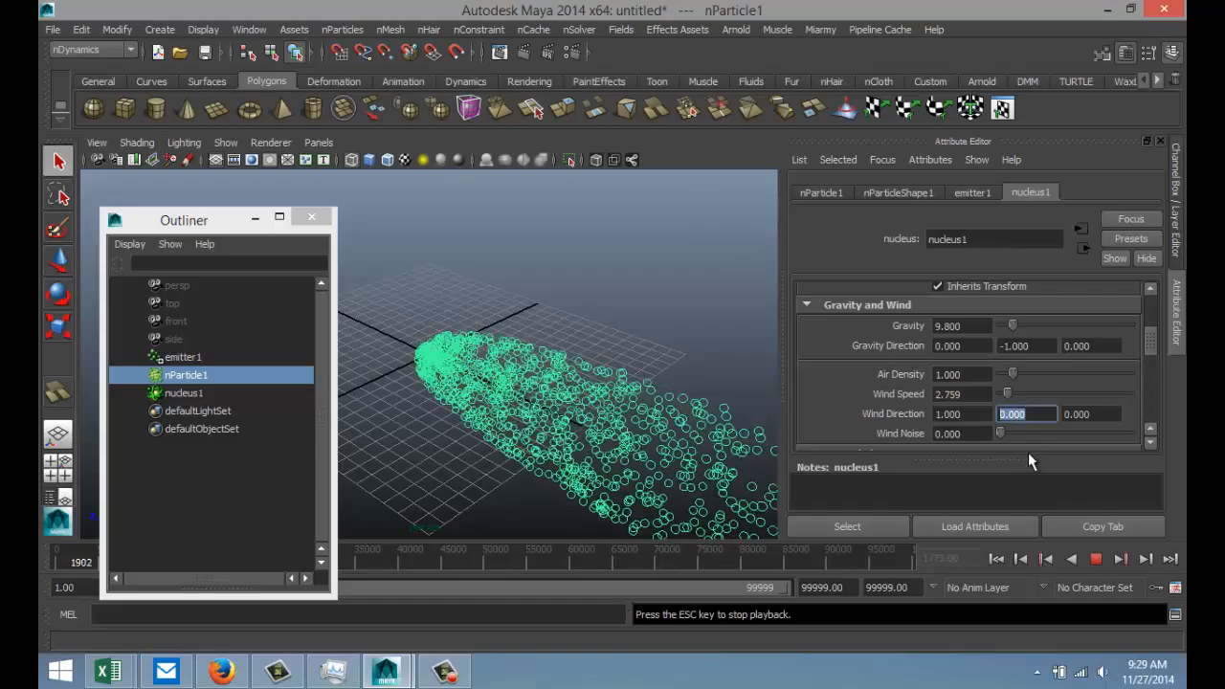
pyautogui.write('2')
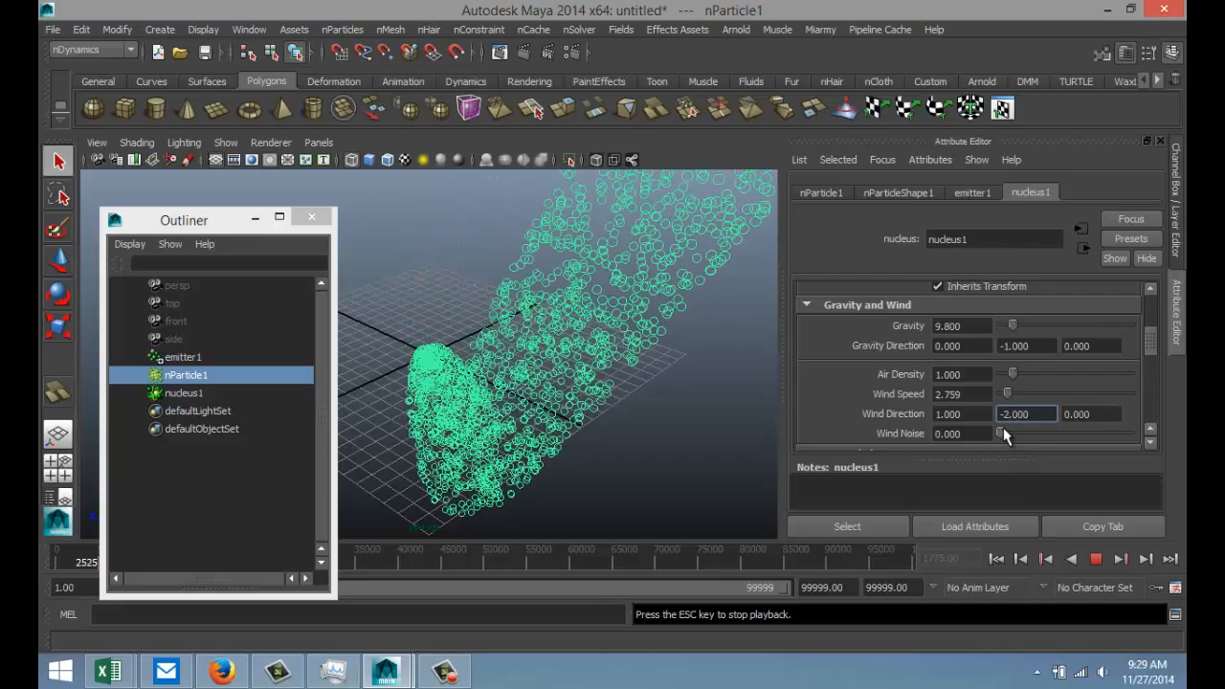
pyautogui.write('0')
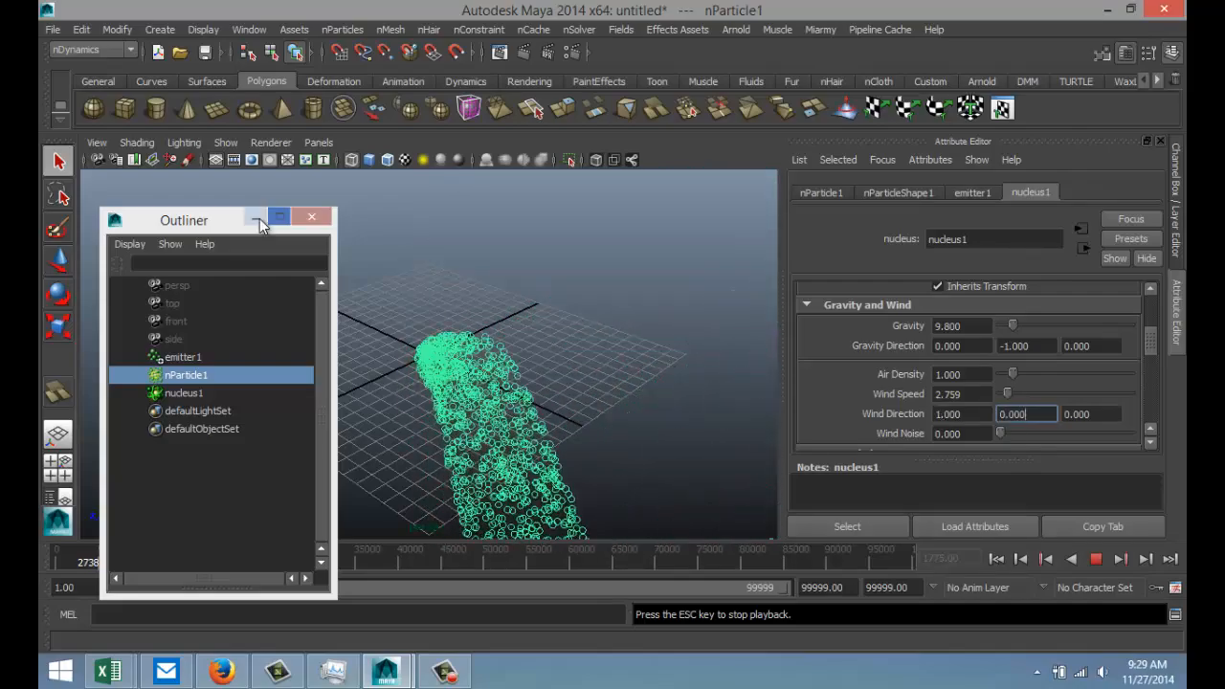
pyautogui.click(257, 216)
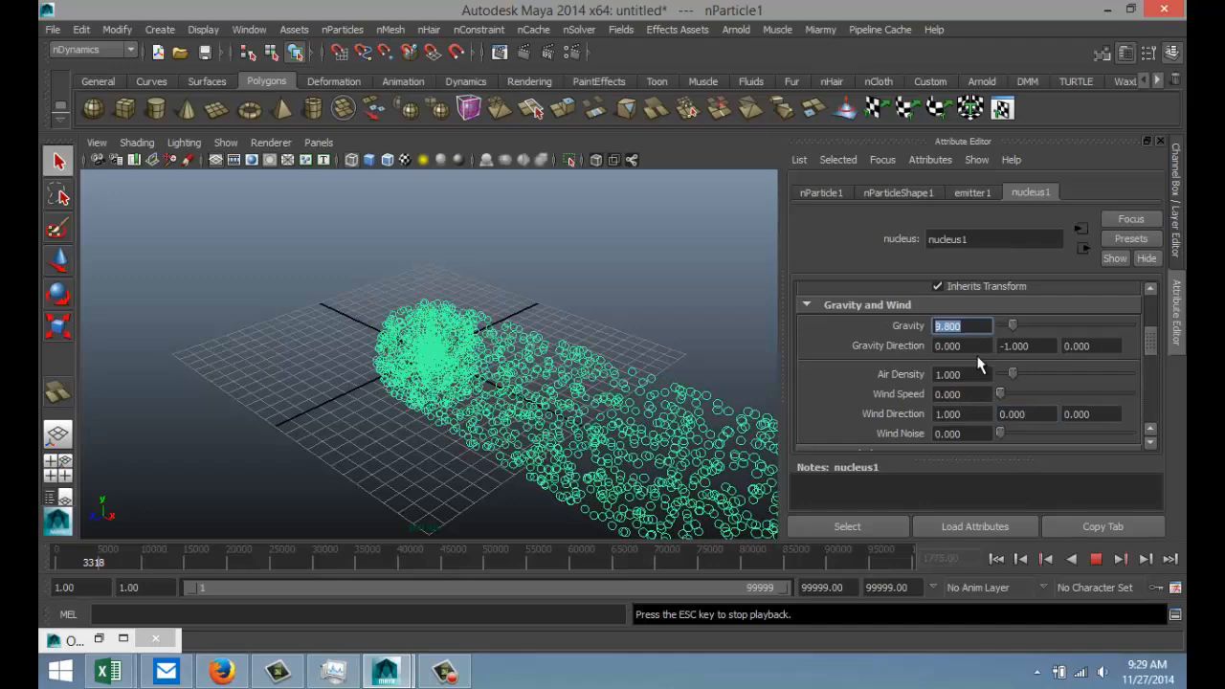
# Adjust the nucleus gravity value and replay so particles stream upward under gravityField1
pyautogui.write('1.000')
pyautogui.write('0.000')
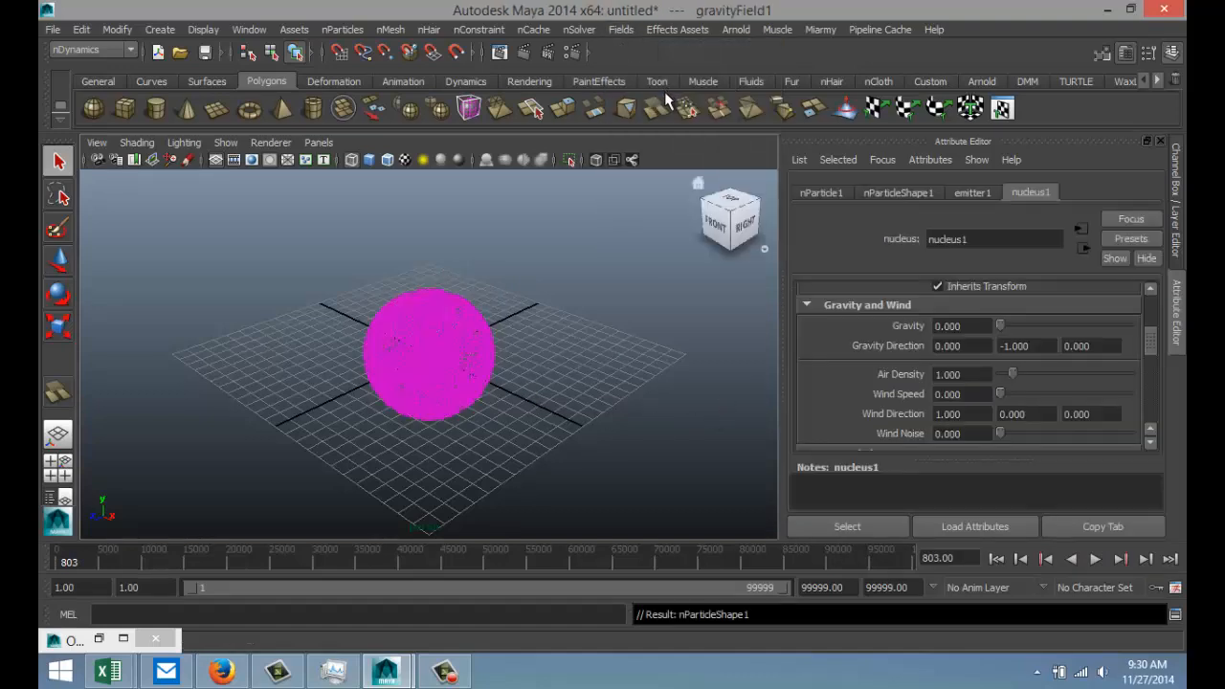
pyautogui.click(1102, 559)
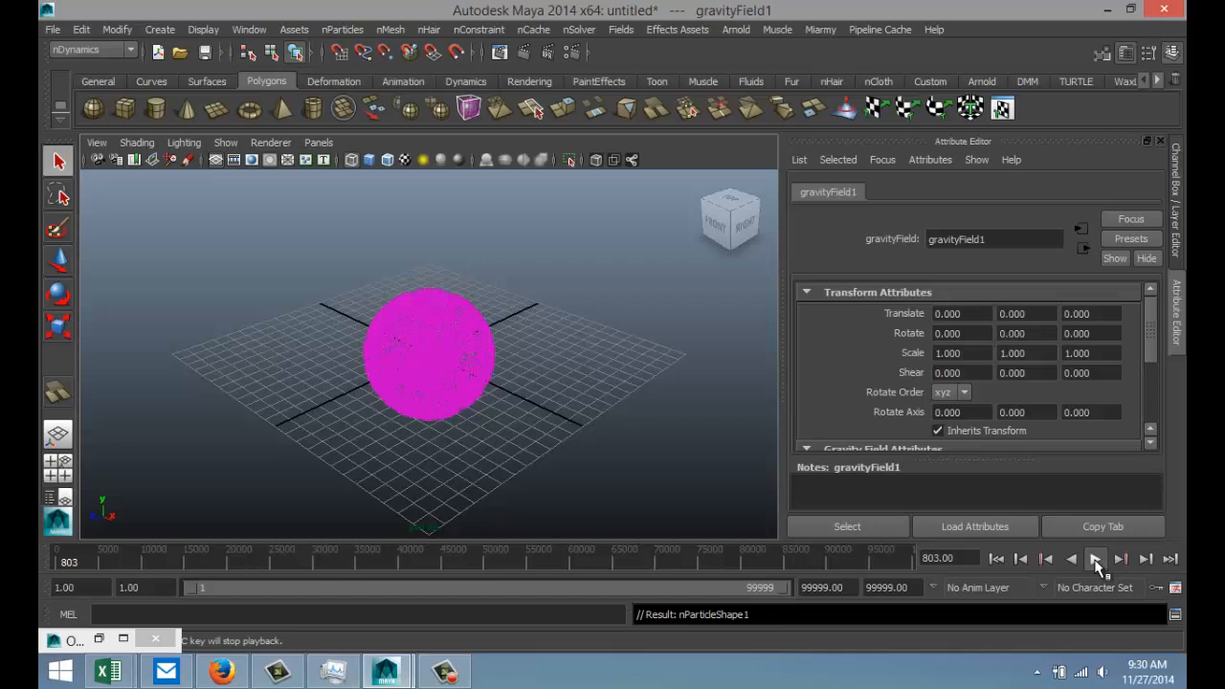
pyautogui.click(1102, 559)
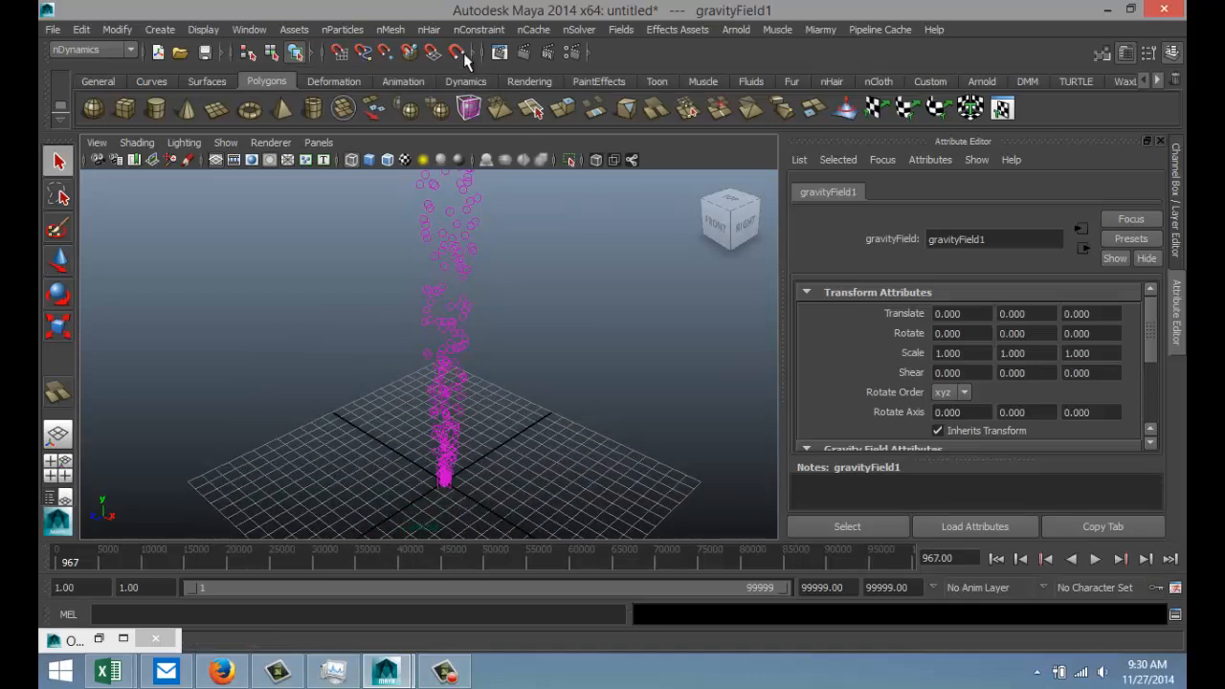
# Create emitter2 and emitter3 away from the first, then rewind and replay with all emitters
pyautogui.click(340, 28)
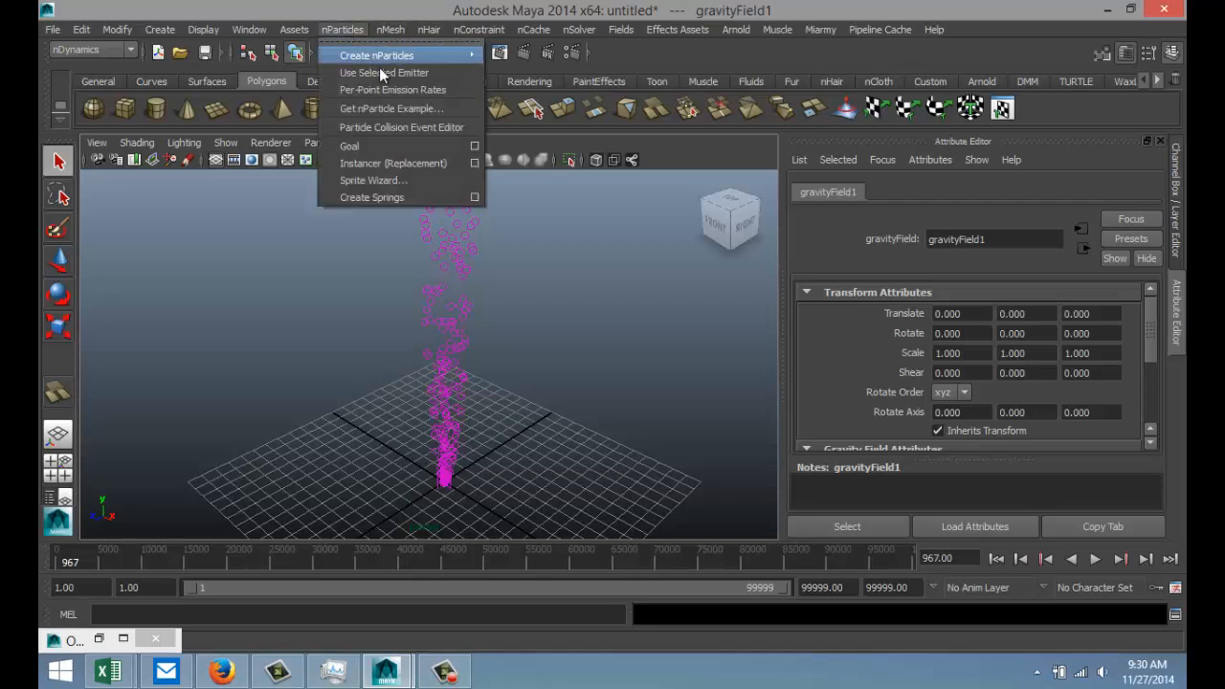
pyautogui.moveTo(387, 54)
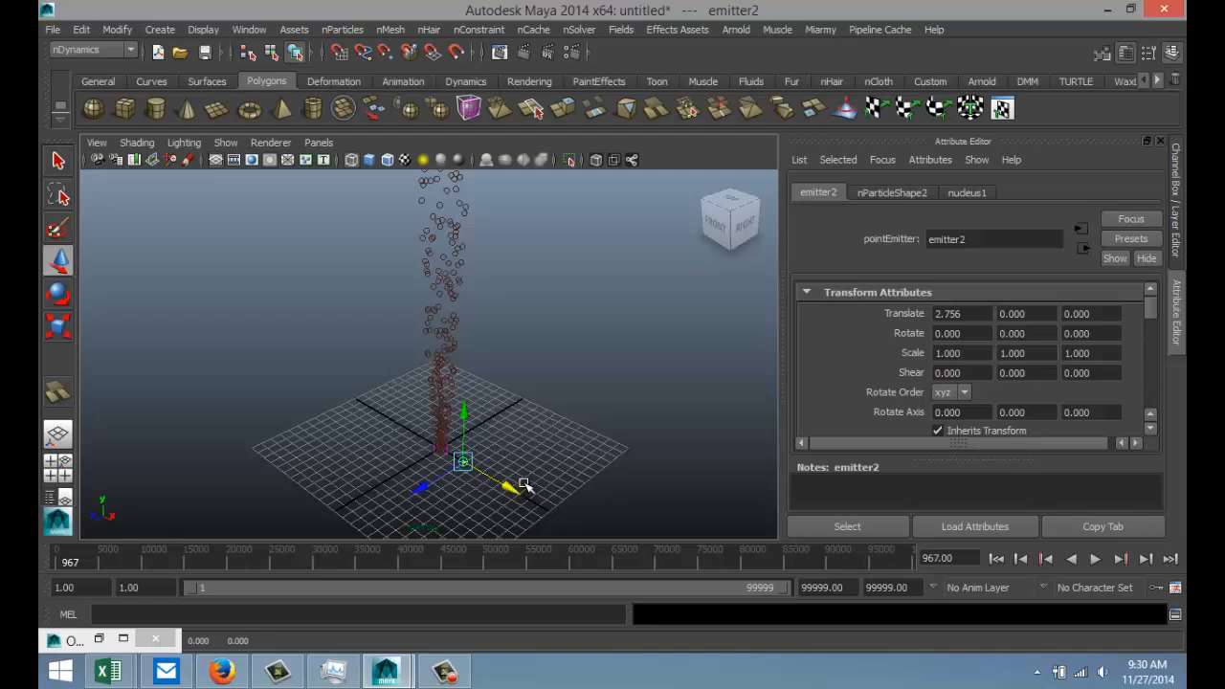
pyautogui.moveTo(622, 500)
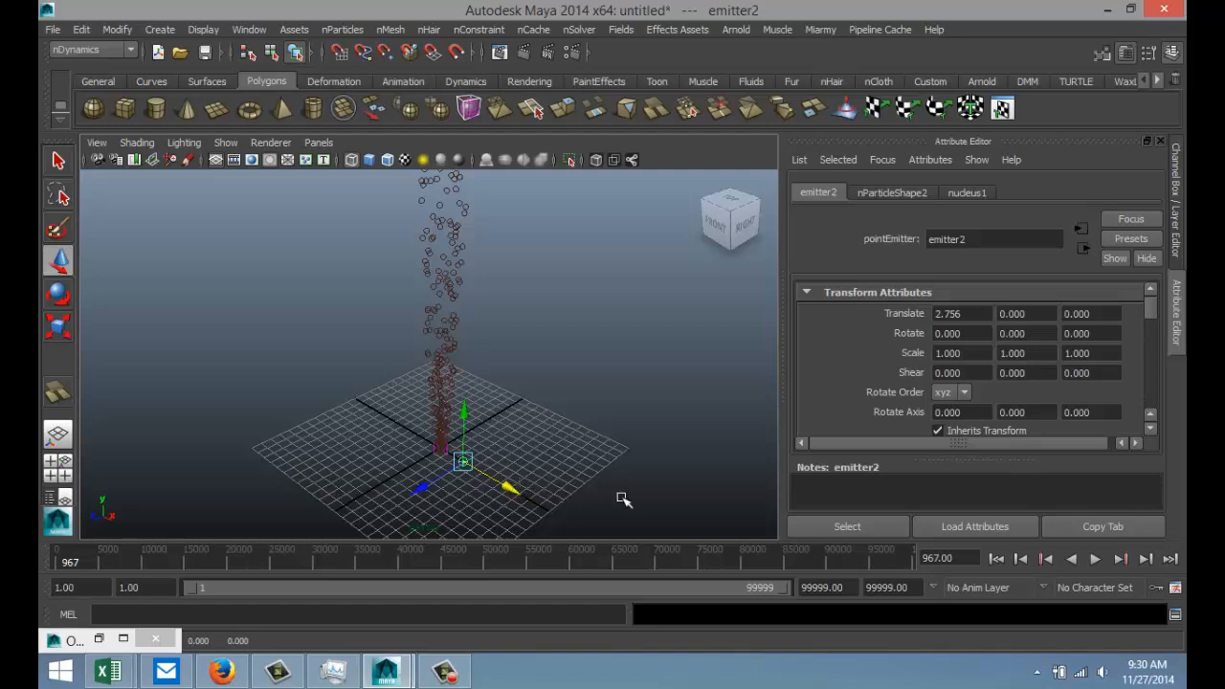
pyautogui.click(340, 30)
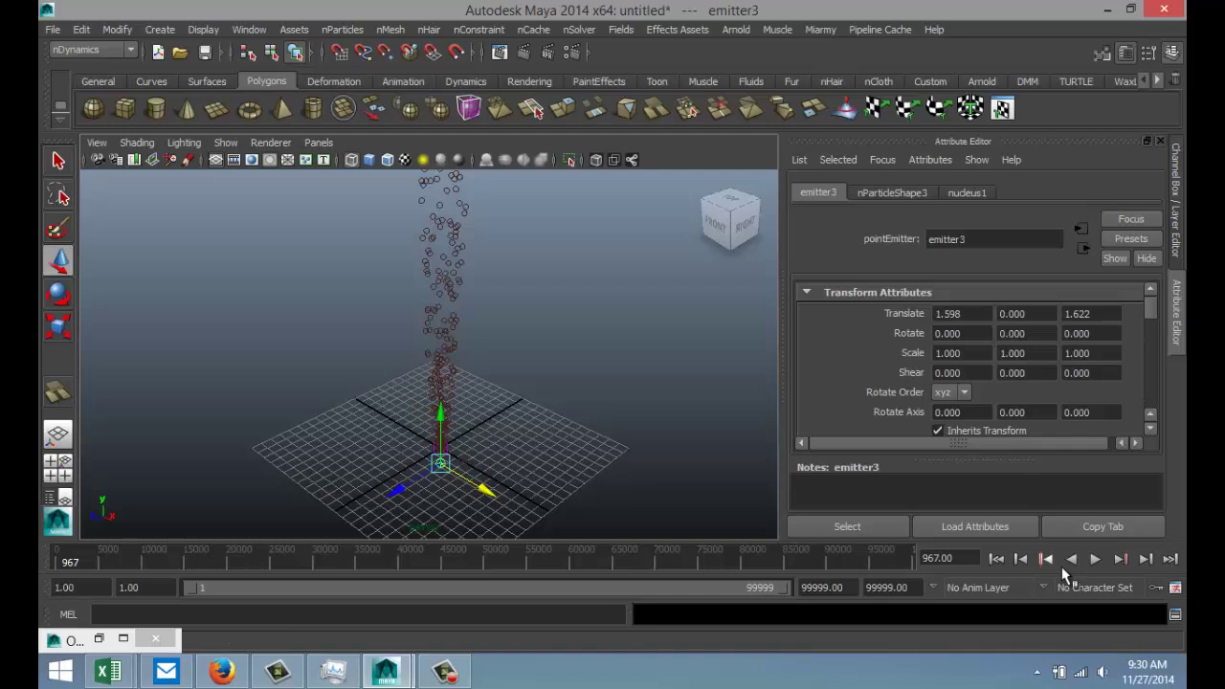
pyautogui.click(1104, 558)
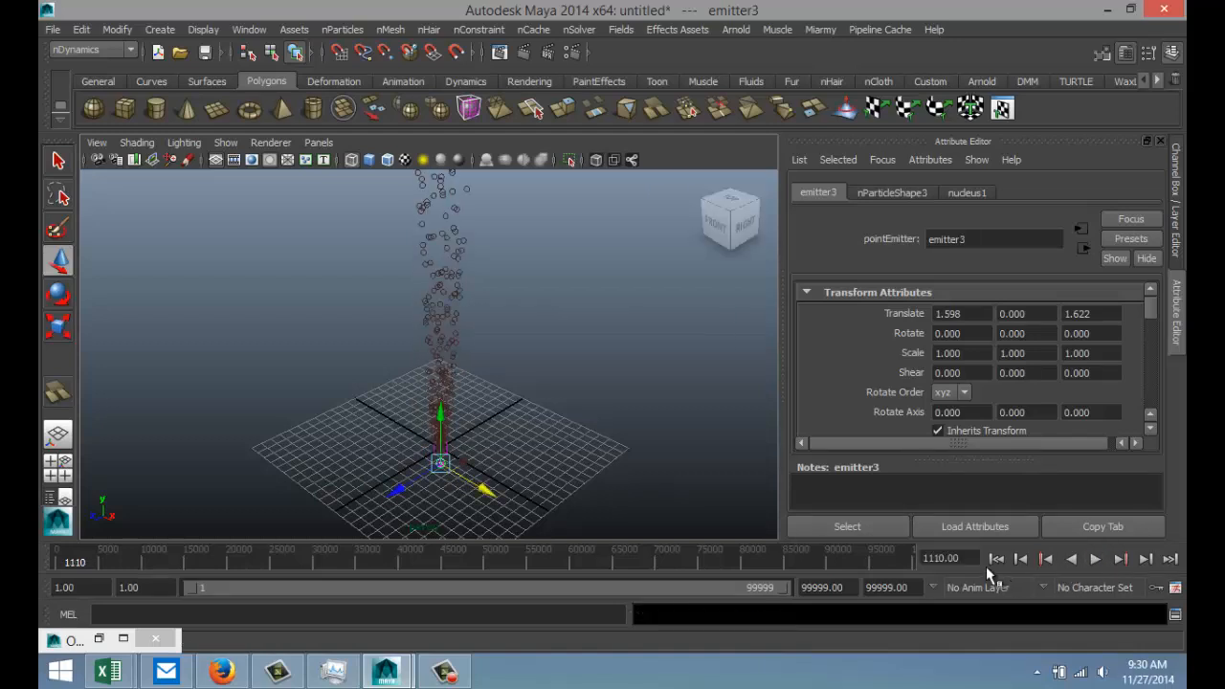
pyautogui.click(1109, 558)
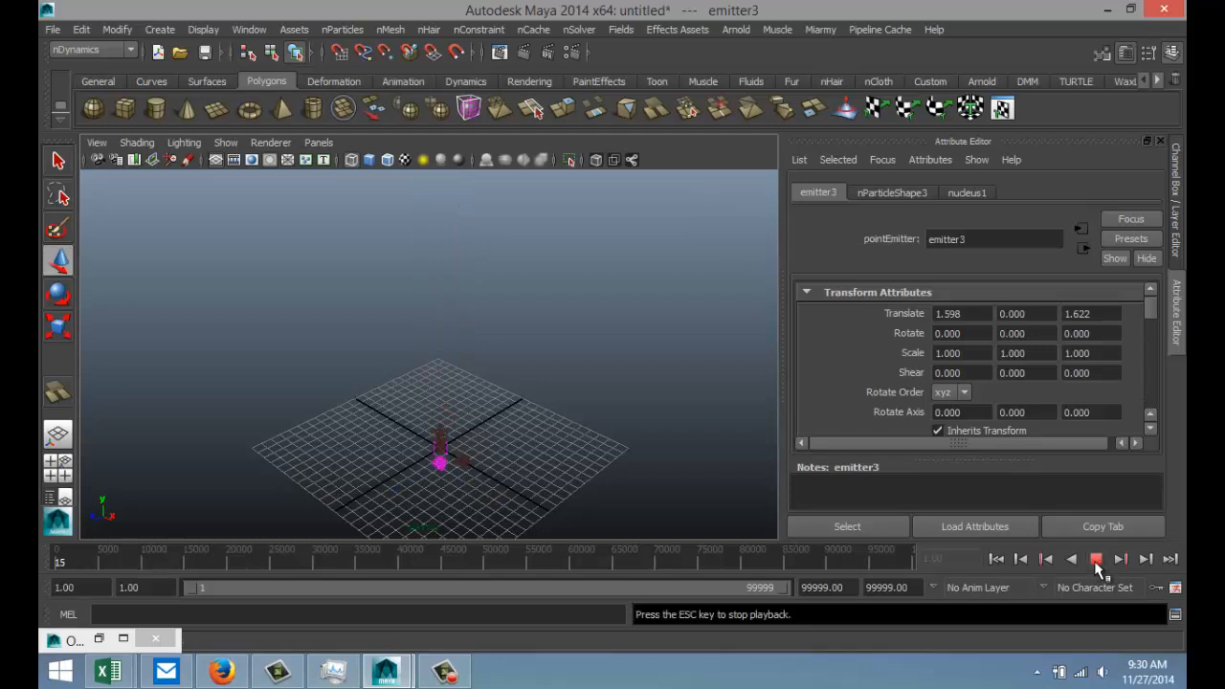
# Add gravityField2 to the new particles and replay, orbiting around the rising column
pyautogui.click(1087, 553)
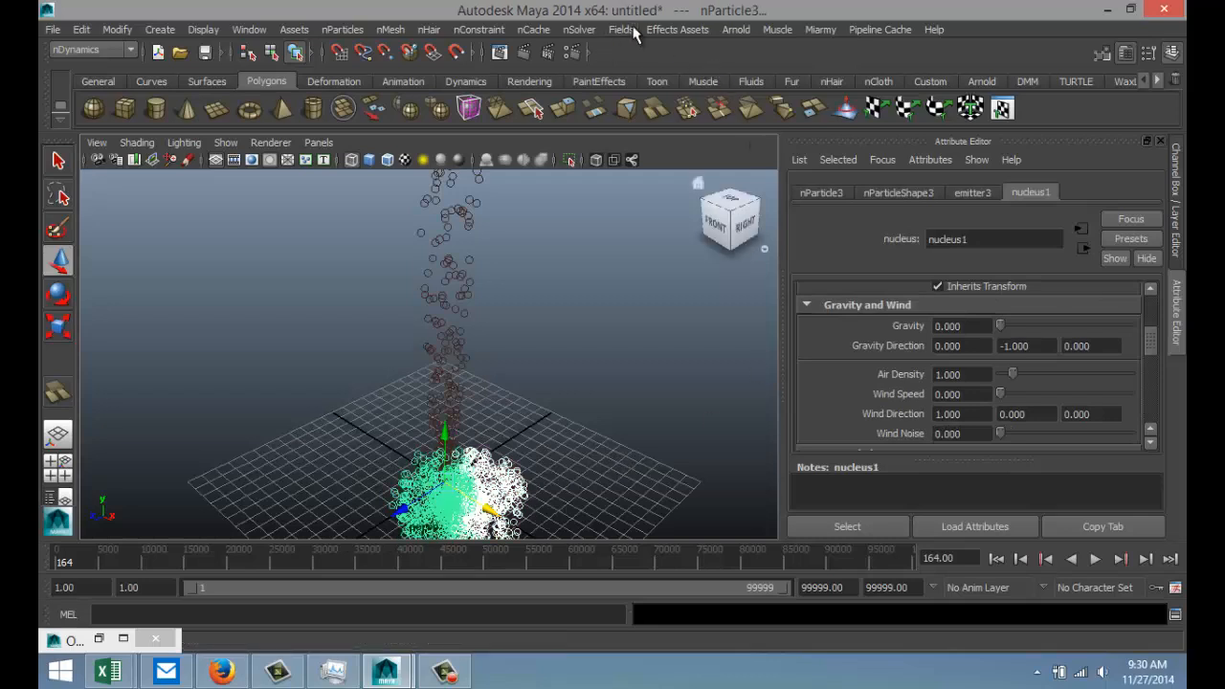
pyautogui.click(620, 31)
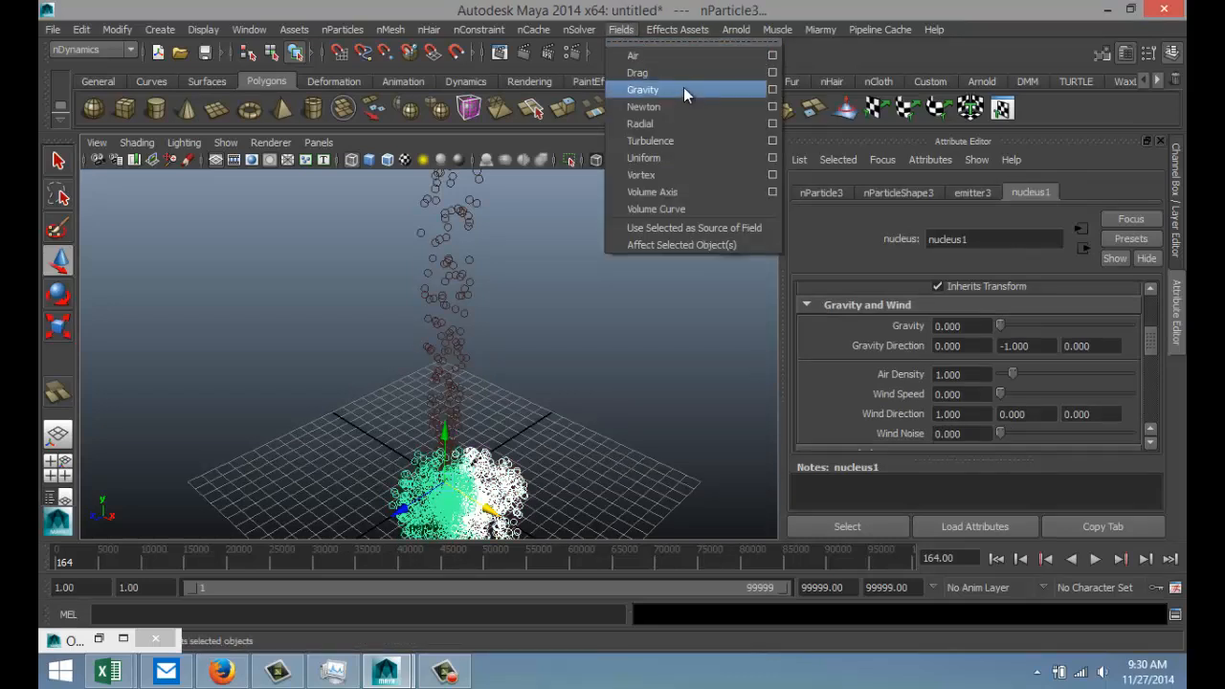
pyautogui.click(643, 90)
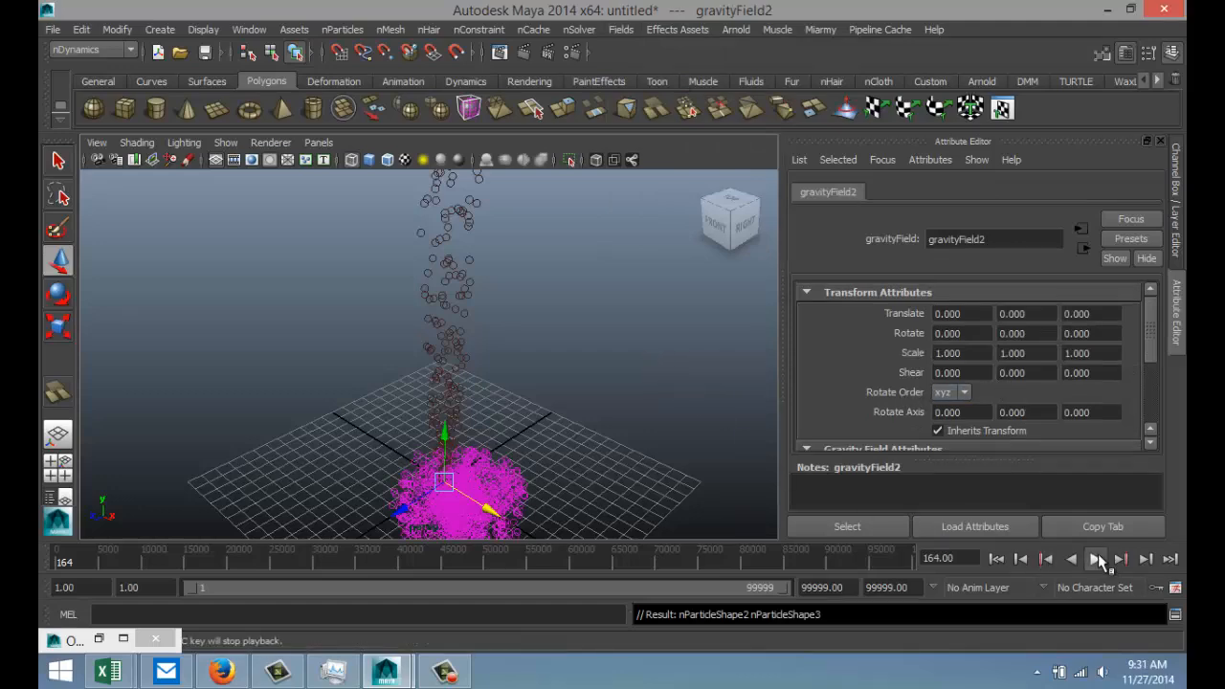
pyautogui.click(1104, 578)
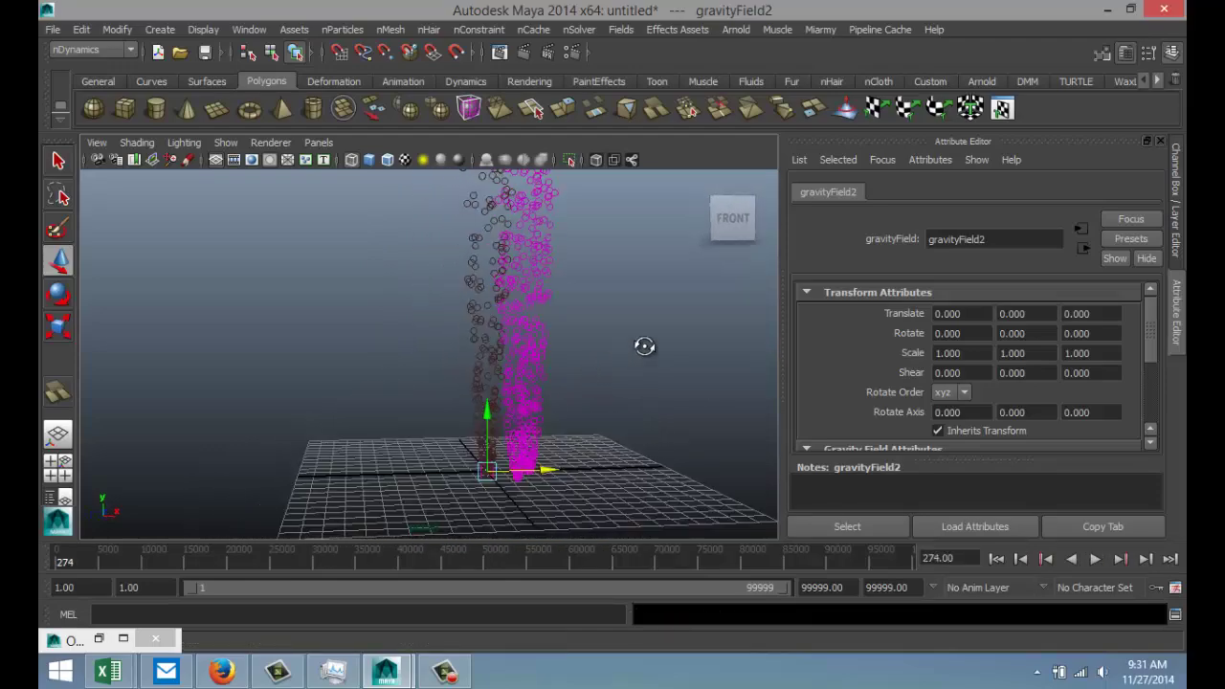
pyautogui.moveTo(643, 345); pyautogui.dragTo(581, 360)
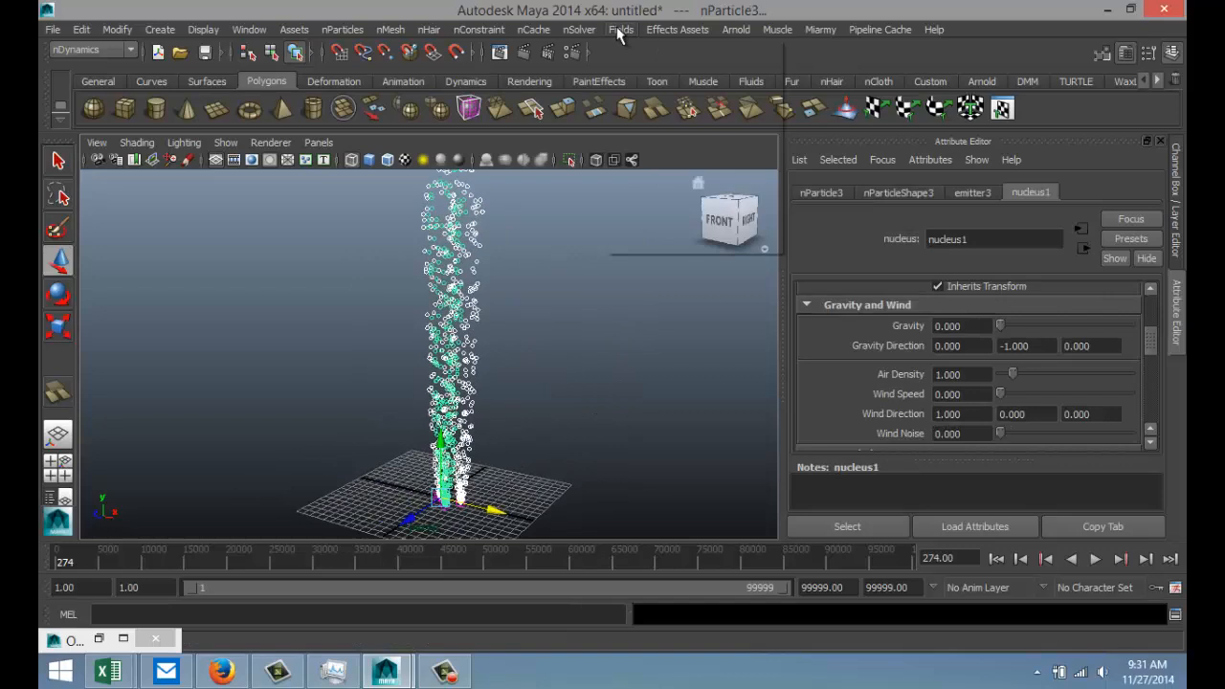
# Add vortexField1 to the particles, play, and drag its magnitude up so the stream swirls
pyautogui.click(620, 28)
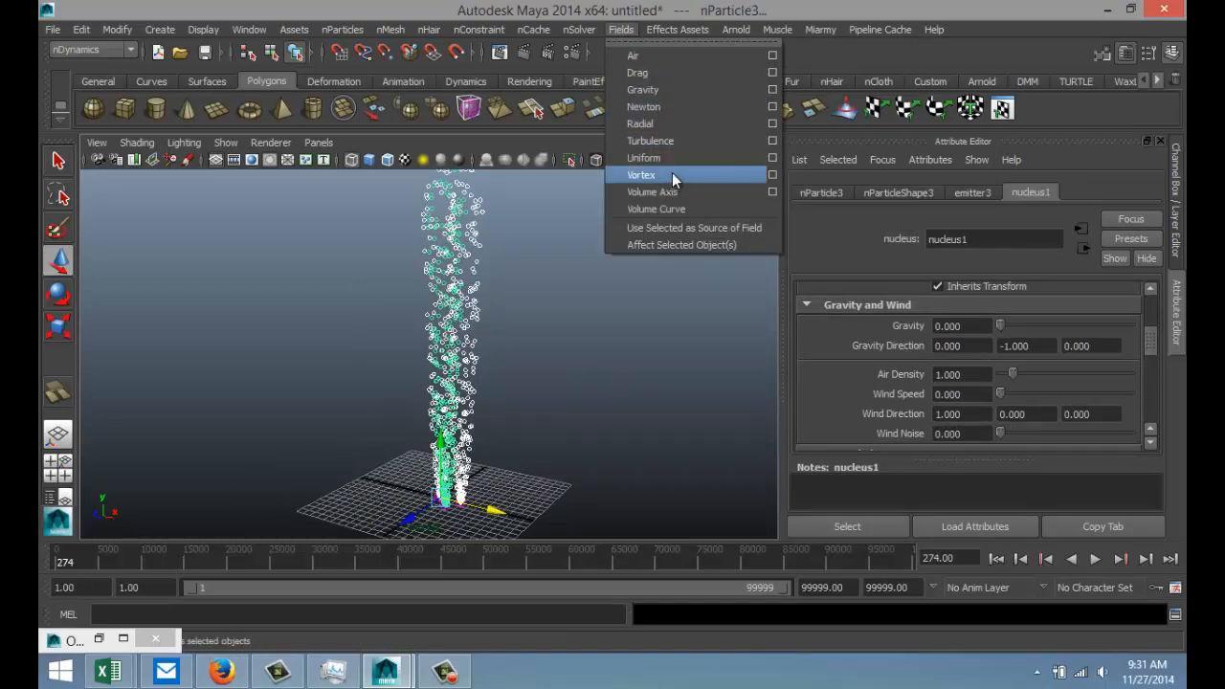
pyautogui.click(643, 174)
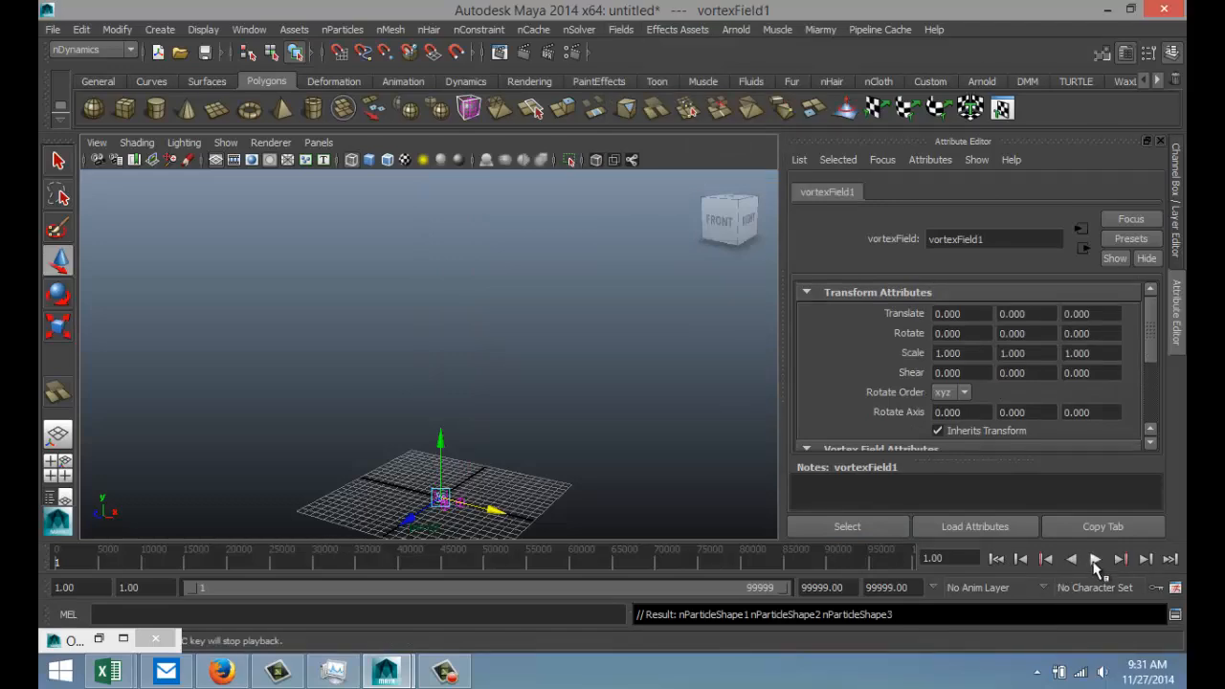
pyautogui.click(1104, 559)
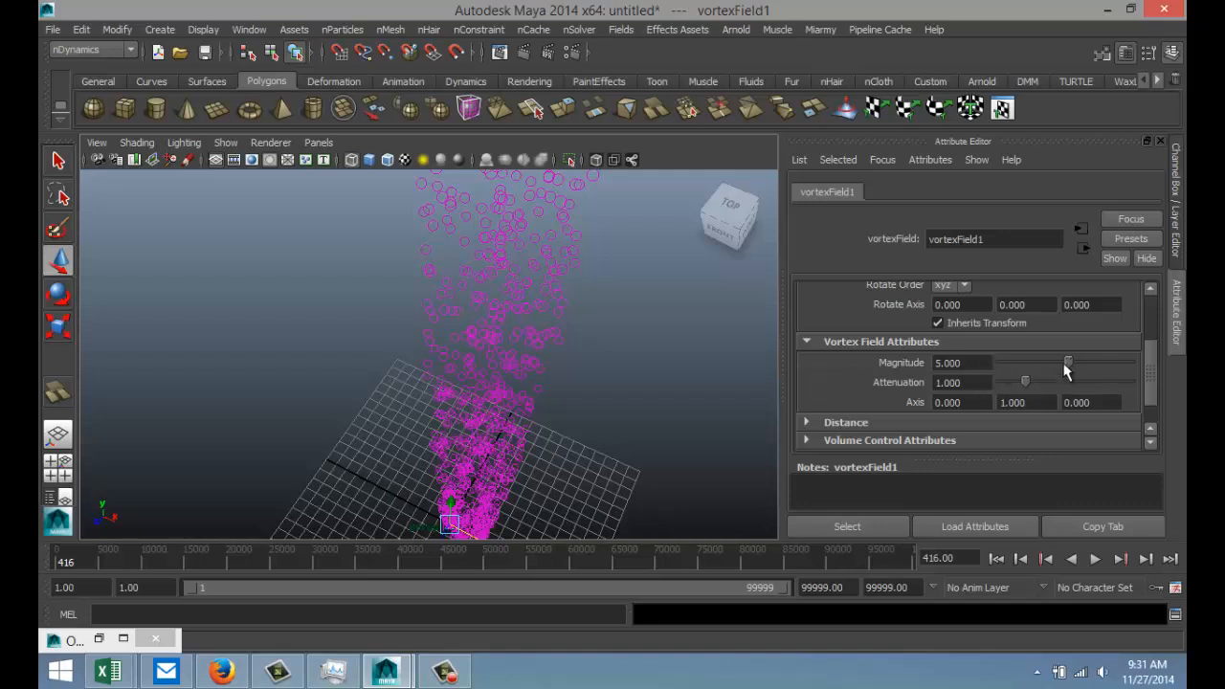
pyautogui.moveTo(1068, 363); pyautogui.dragTo(1073, 363)
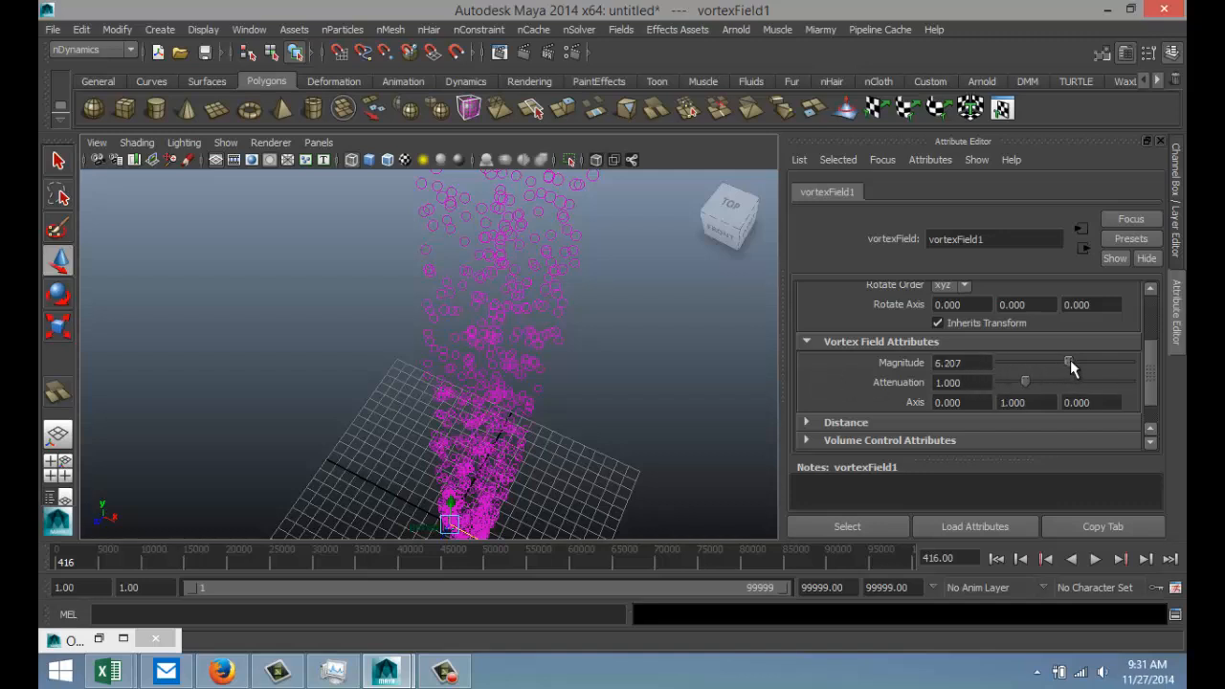
pyautogui.moveTo(1070, 362); pyautogui.dragTo(1099, 361)
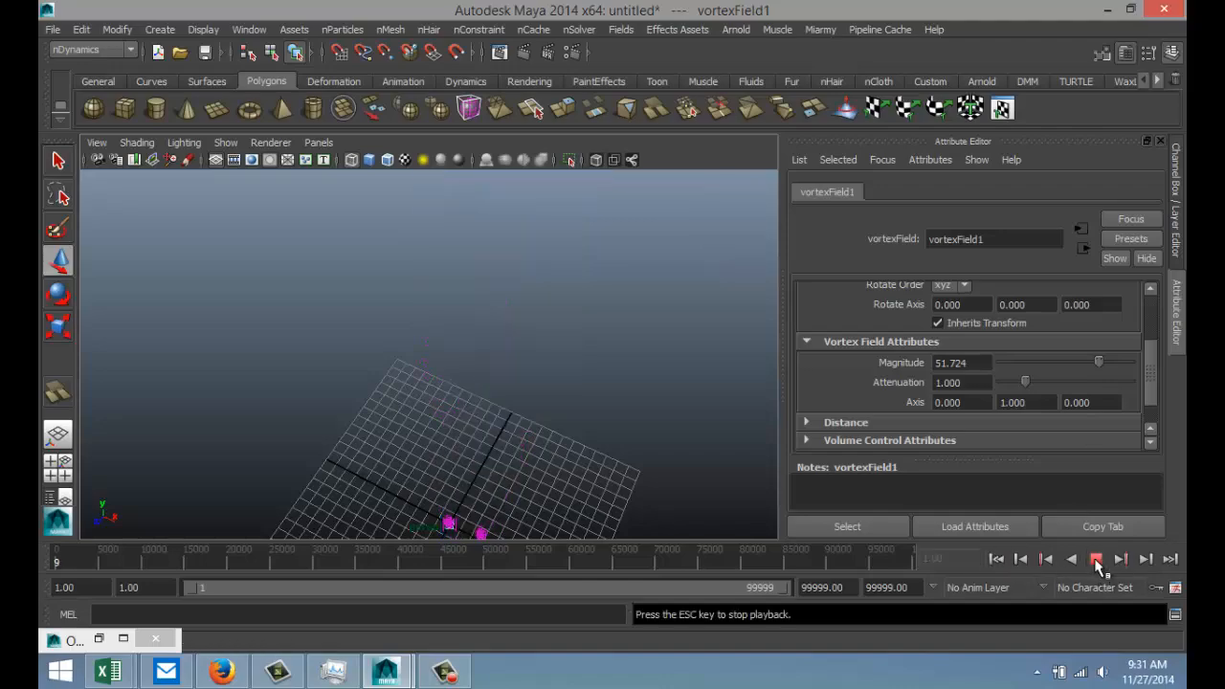
# Stop playback, set vortex Magnitude to 200, then ease it down to about 141
pyautogui.click(1087, 555)
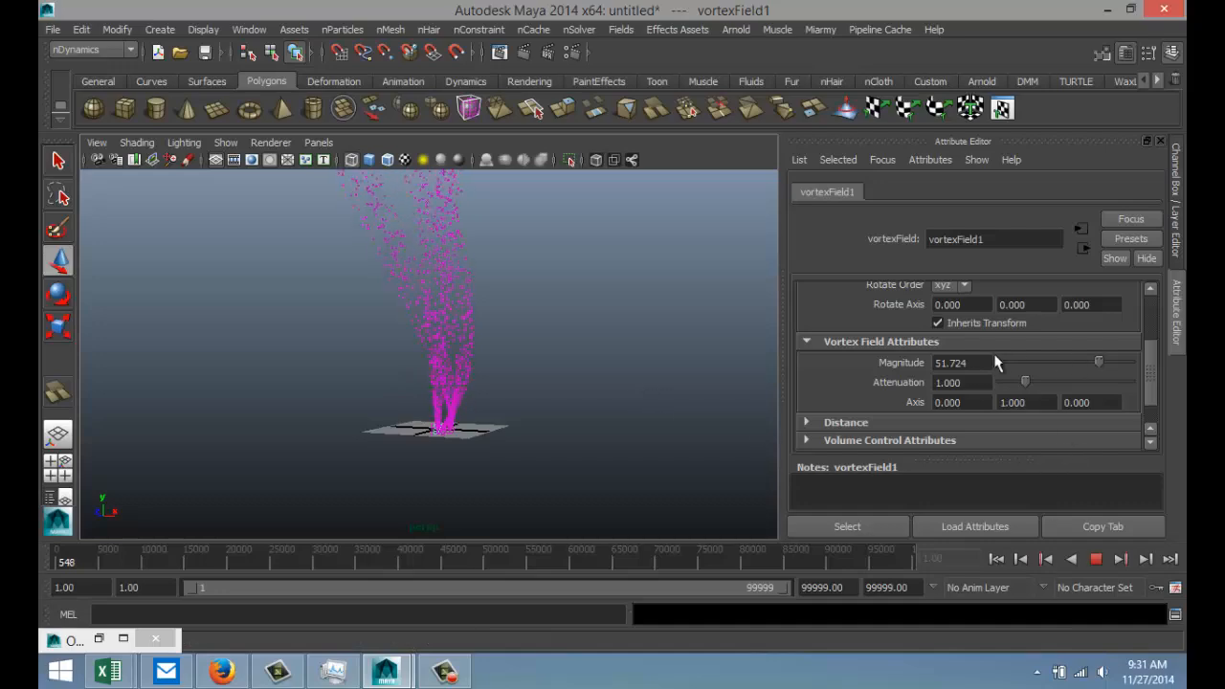
pyautogui.write('200.000')
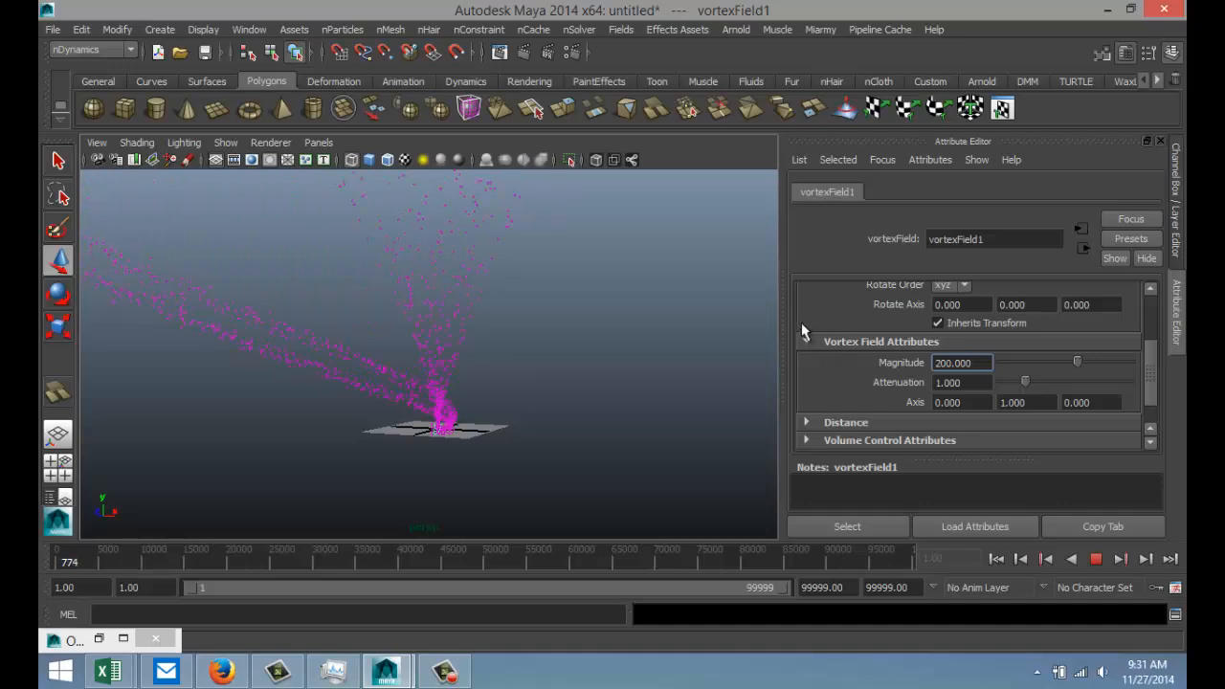
pyautogui.moveTo(1076, 362); pyautogui.dragTo(1063, 366)
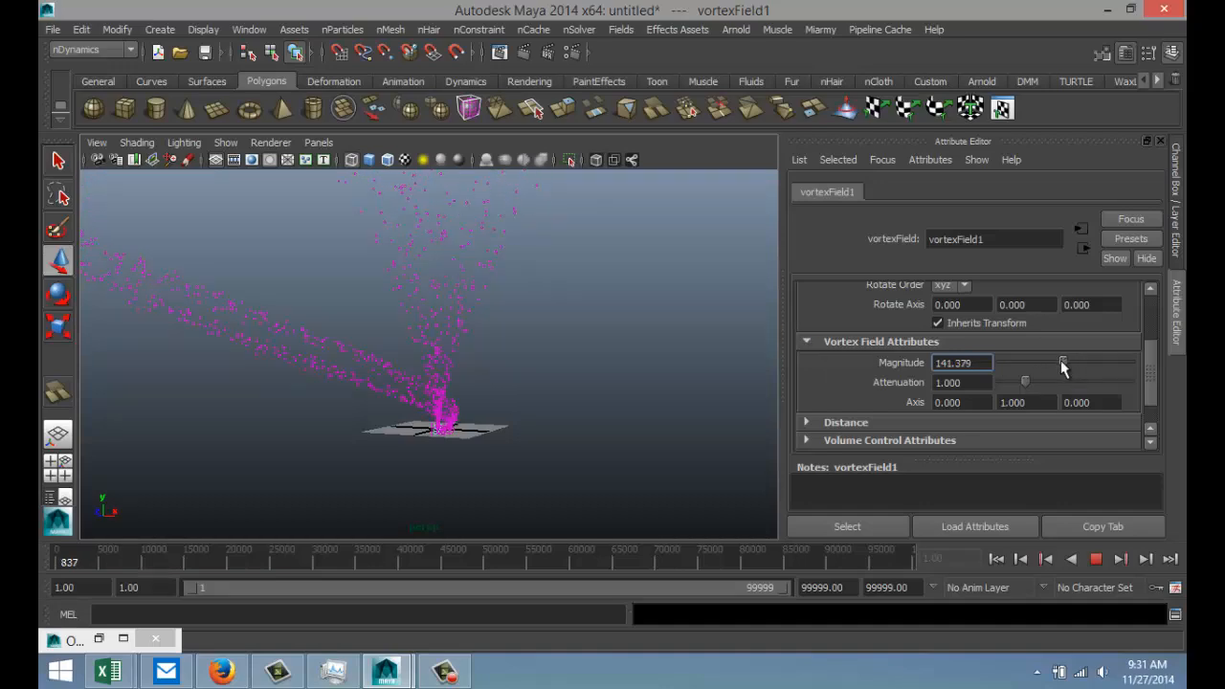
pyautogui.moveTo(1062, 361); pyautogui.dragTo(1041, 362)
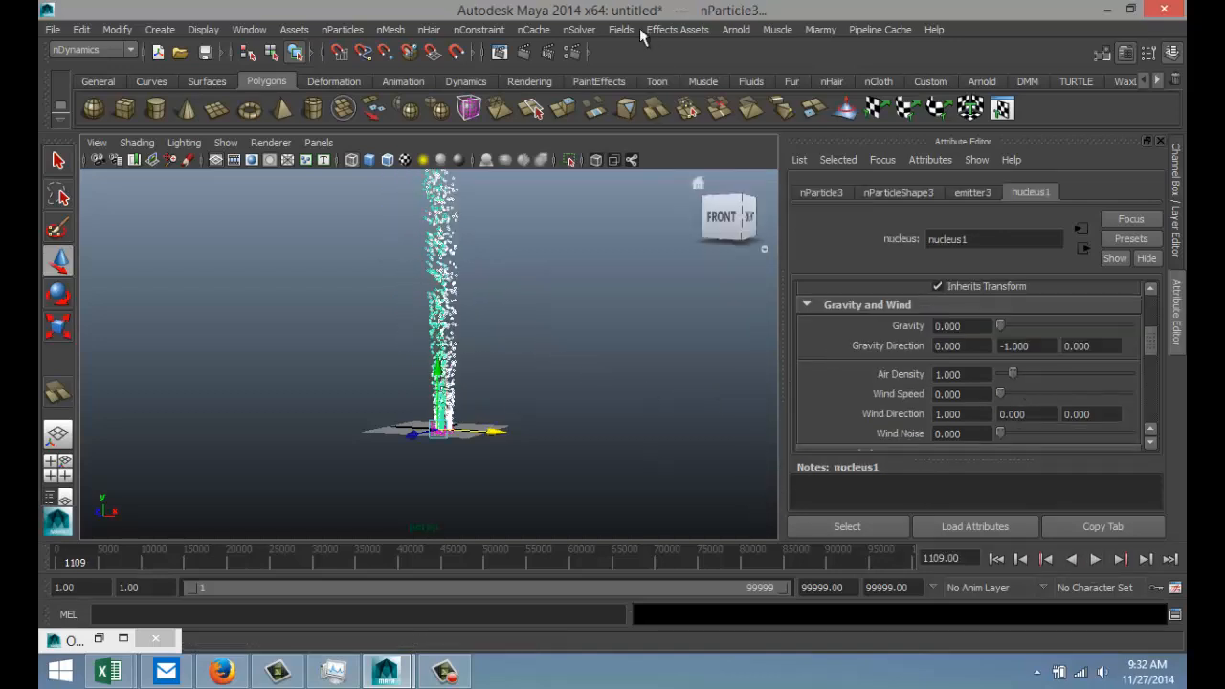
# Add turbulenceField1, replay the particles, and bring up the Outliner listing the fields
pyautogui.click(620, 30)
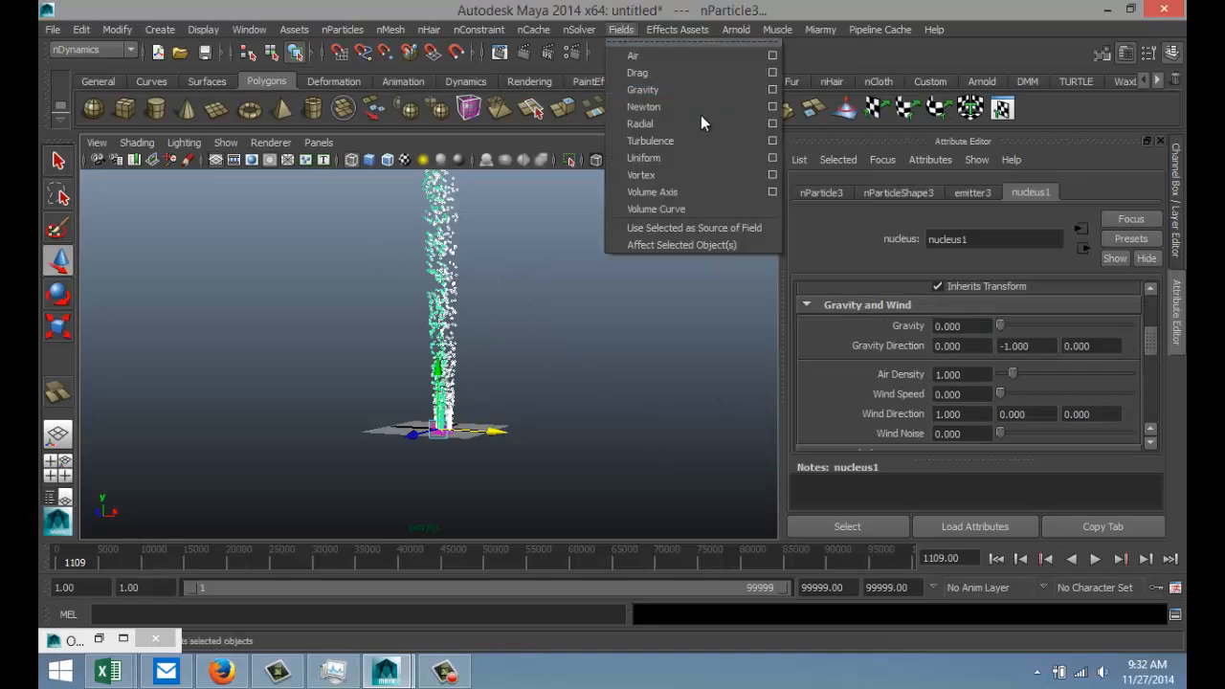
pyautogui.click(651, 142)
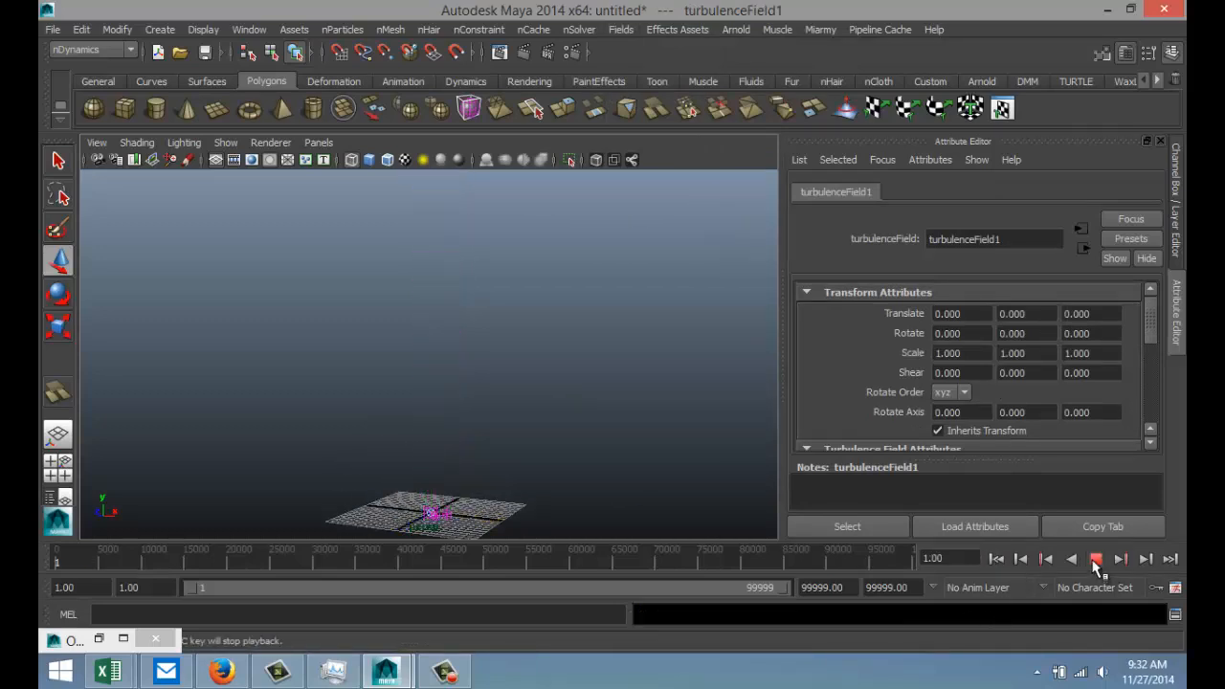
pyautogui.click(1110, 561)
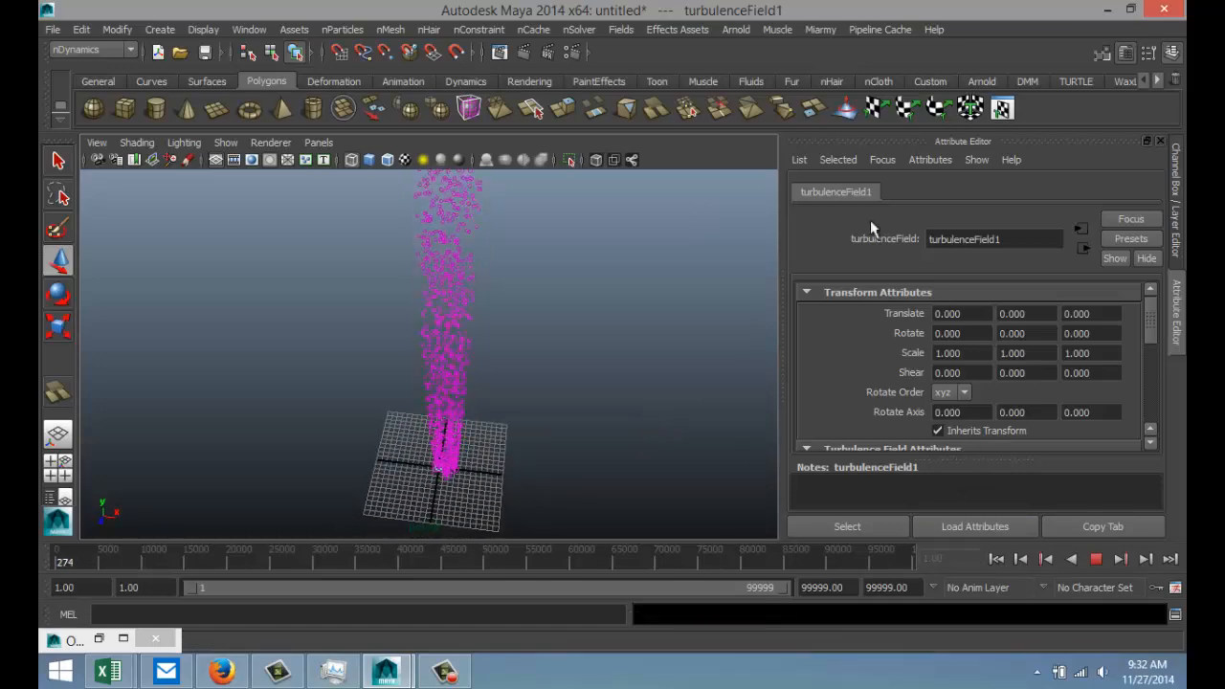
pyautogui.click(1094, 575)
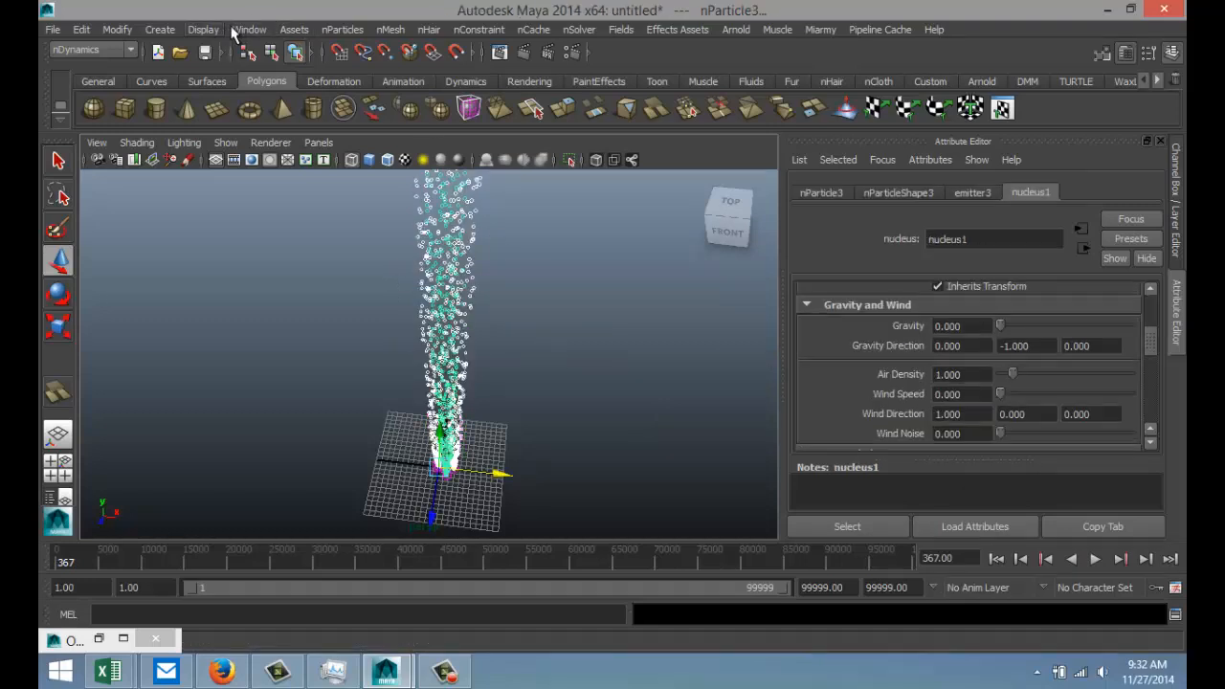
pyautogui.click(248, 28)
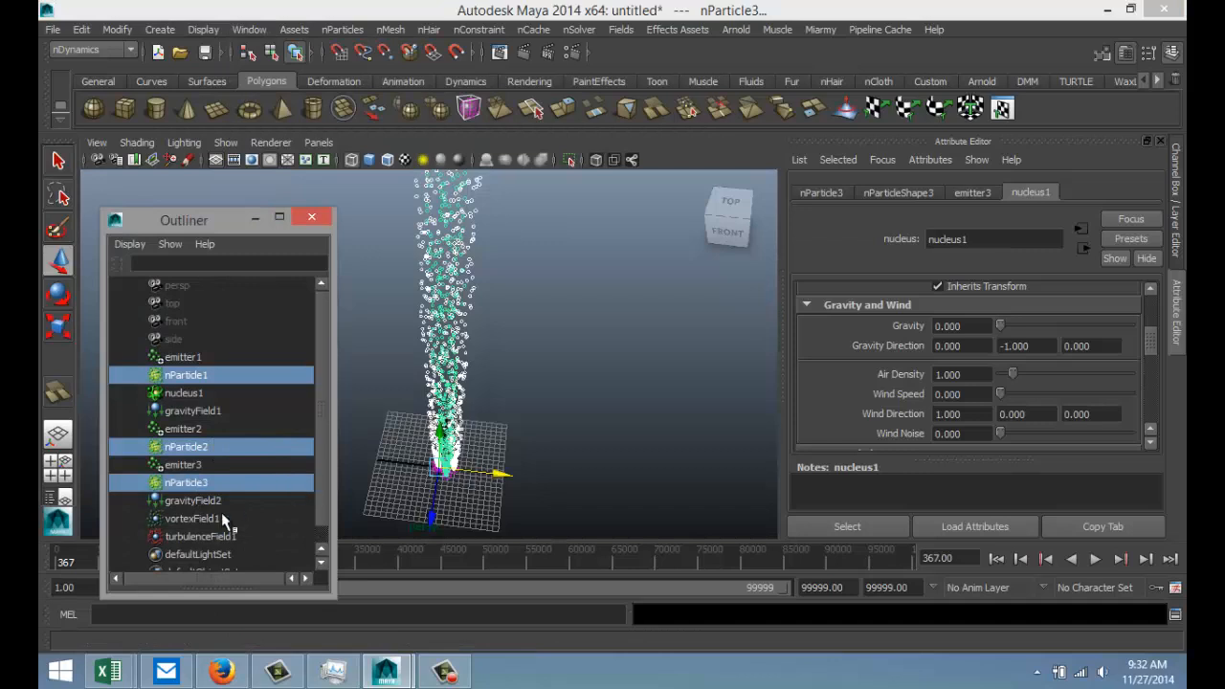
# Select vortexField1 and drag its Magnitude to about 73.793 so the particles fan out
pyautogui.click(192, 517)
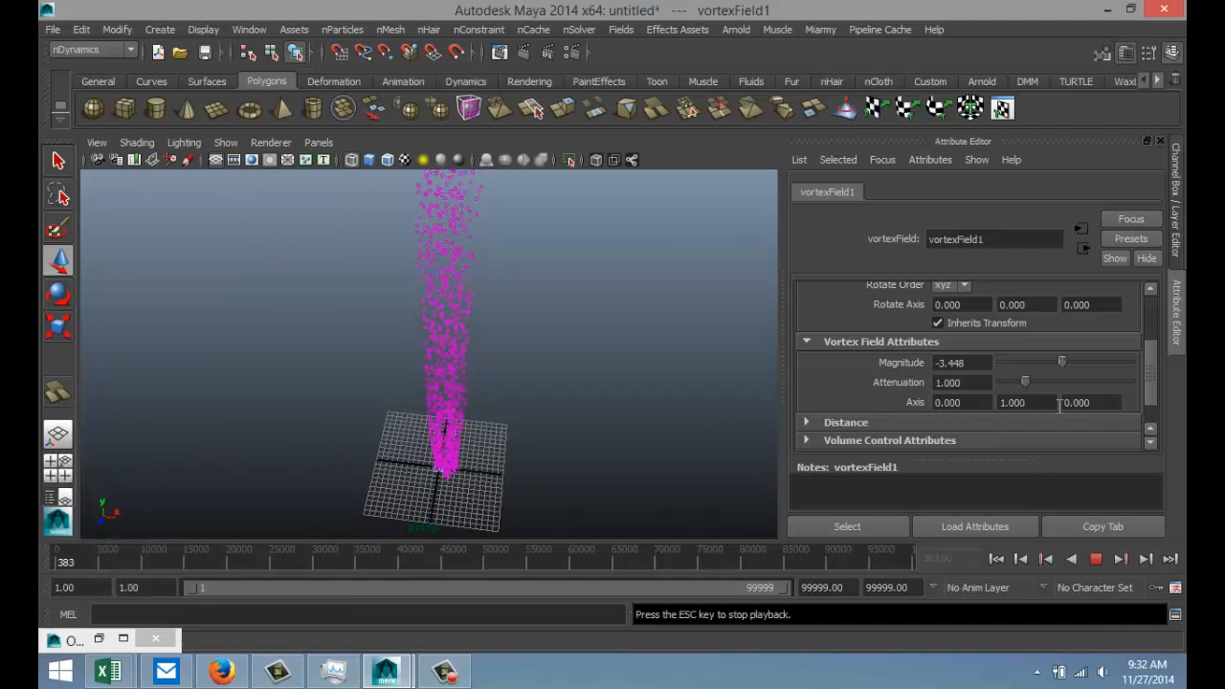
pyautogui.moveTo(1061, 362); pyautogui.dragTo(1106, 362)
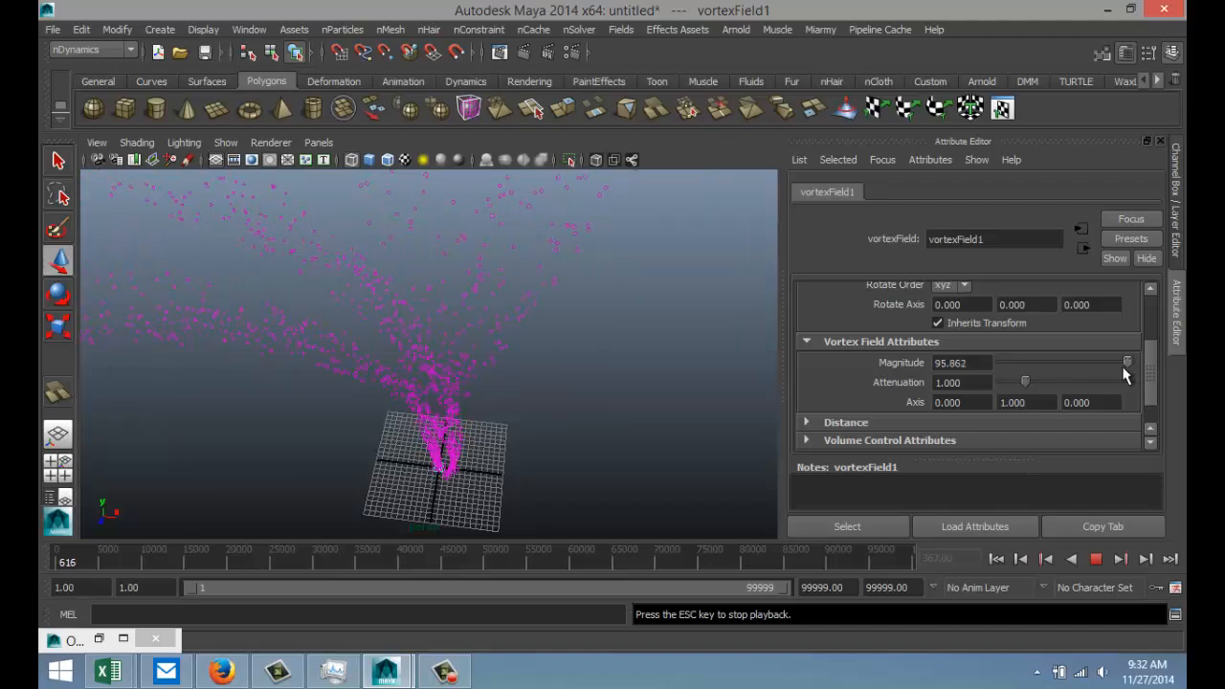
pyautogui.moveTo(1127, 362); pyautogui.dragTo(1113, 362)
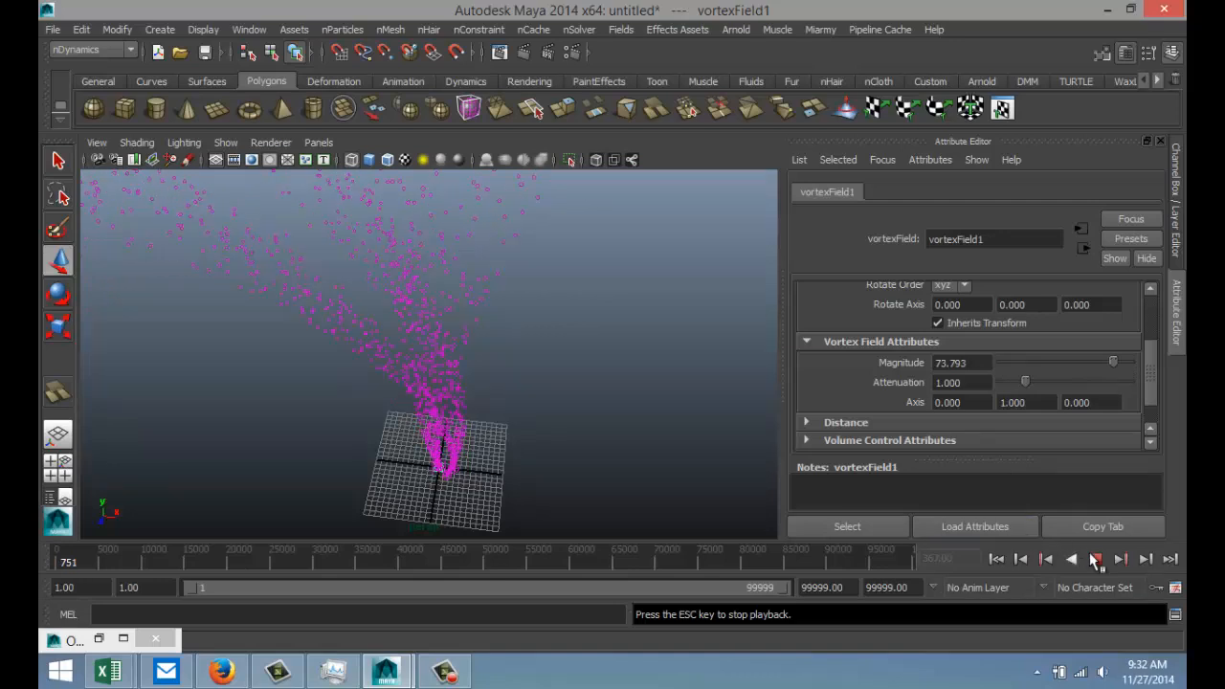
pyautogui.click(249, 29)
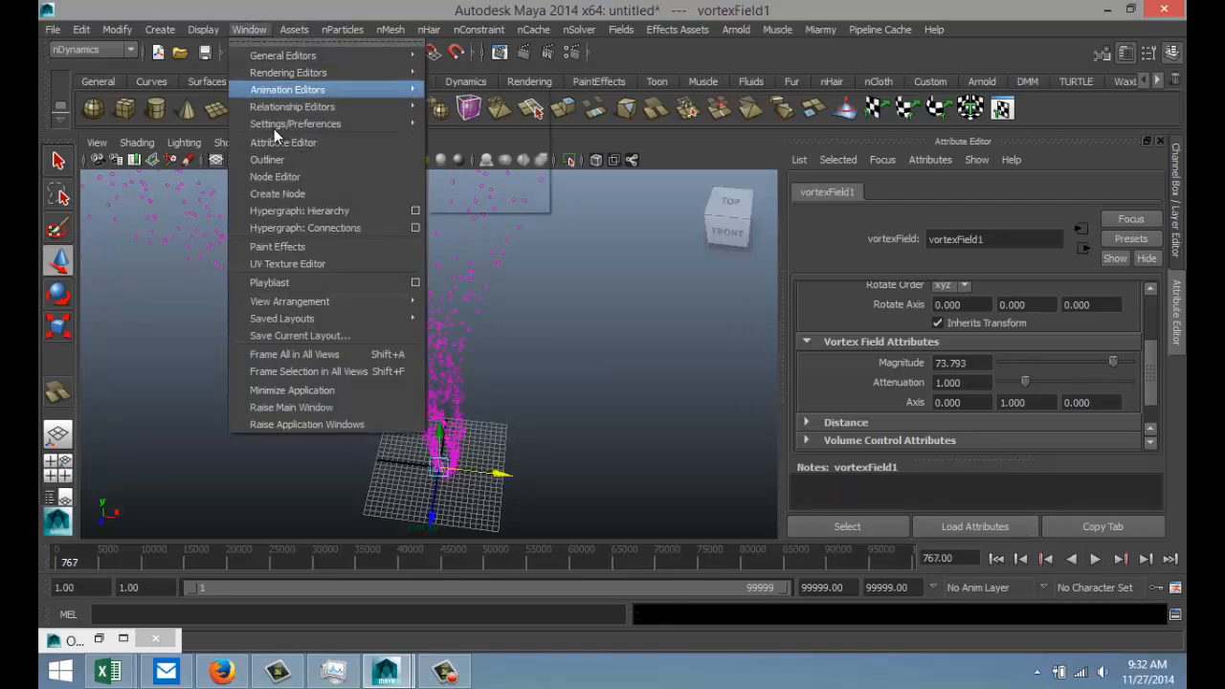
# Select turbulenceField1 via the Outliner and drag its Magnitude up to about 80.690
pyautogui.click(268, 159)
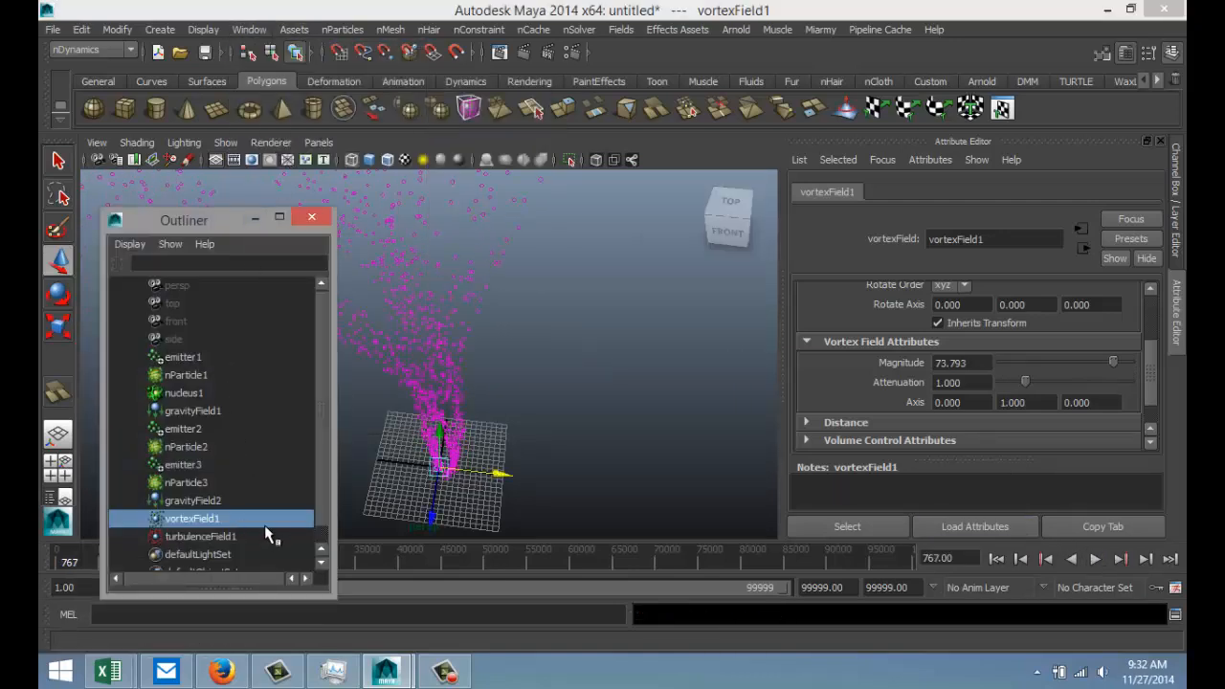
pyautogui.click(199, 536)
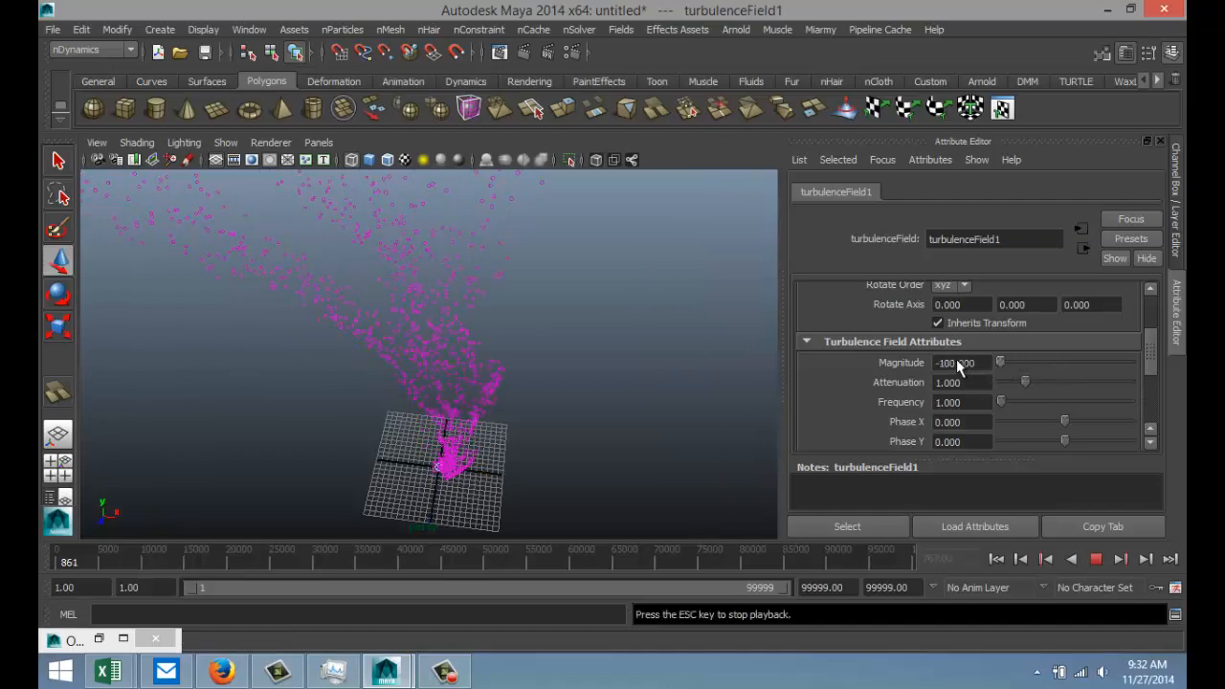
pyautogui.moveTo(999, 362); pyautogui.dragTo(1026, 361)
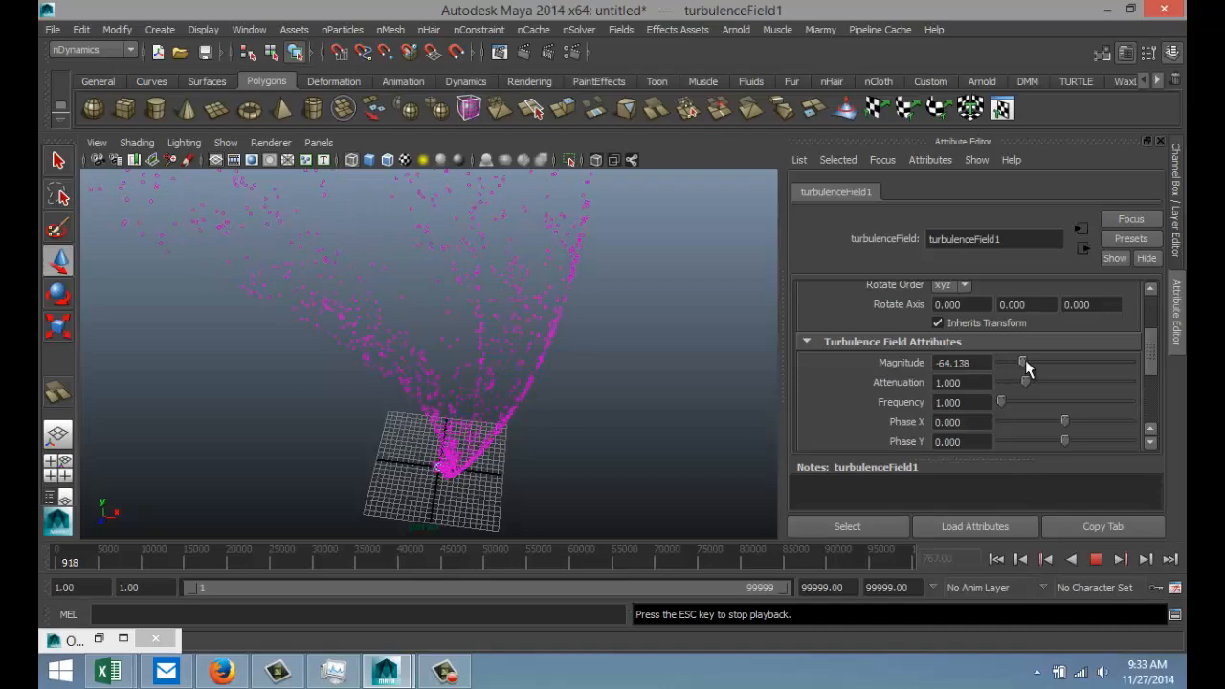
pyautogui.moveTo(1026, 362); pyautogui.dragTo(1129, 362)
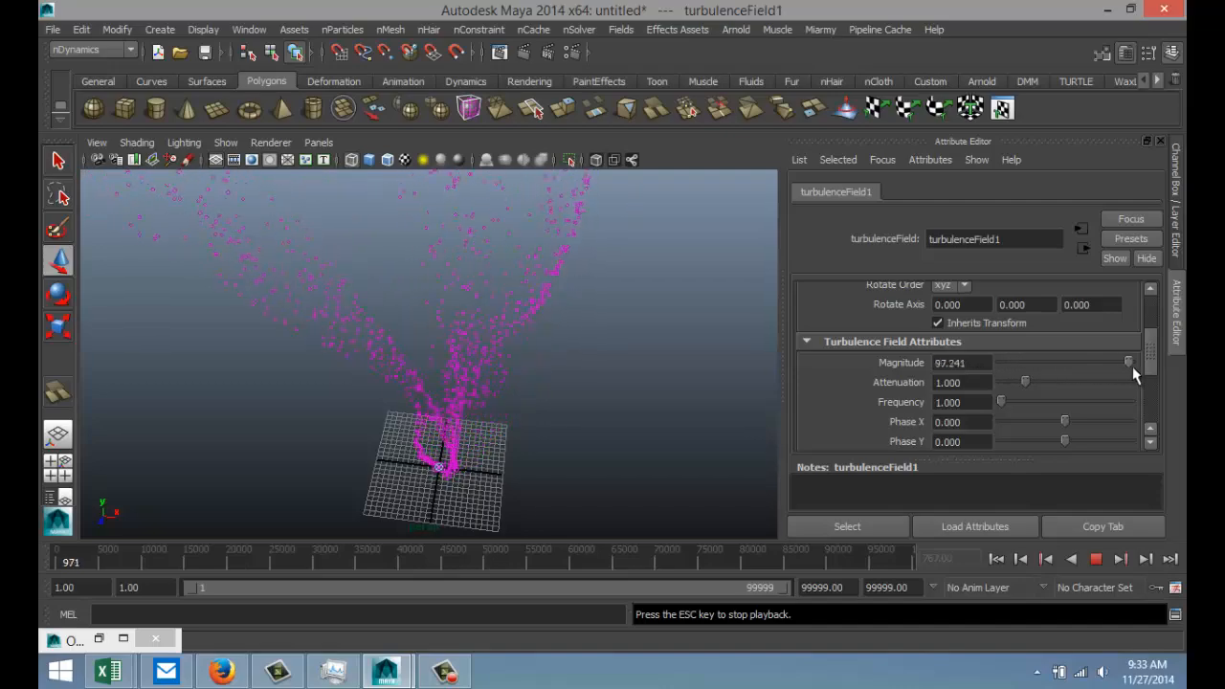
pyautogui.moveTo(1129, 361); pyautogui.dragTo(1094, 362)
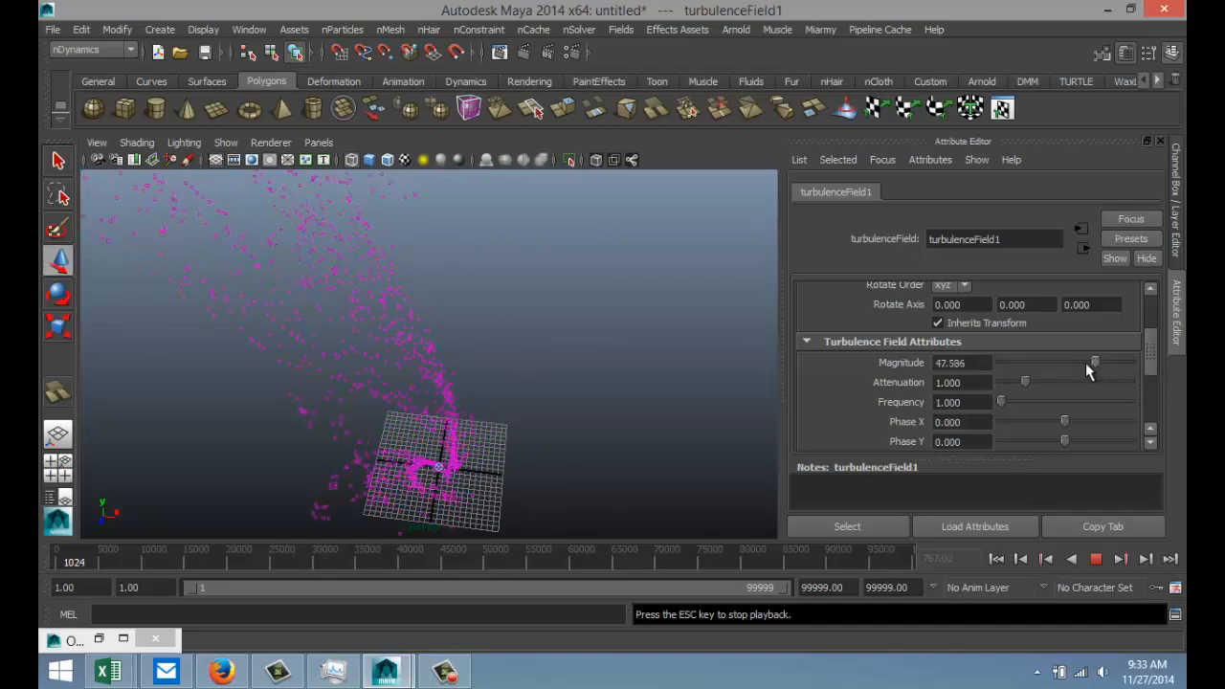
pyautogui.moveTo(1095, 362); pyautogui.dragTo(1103, 361)
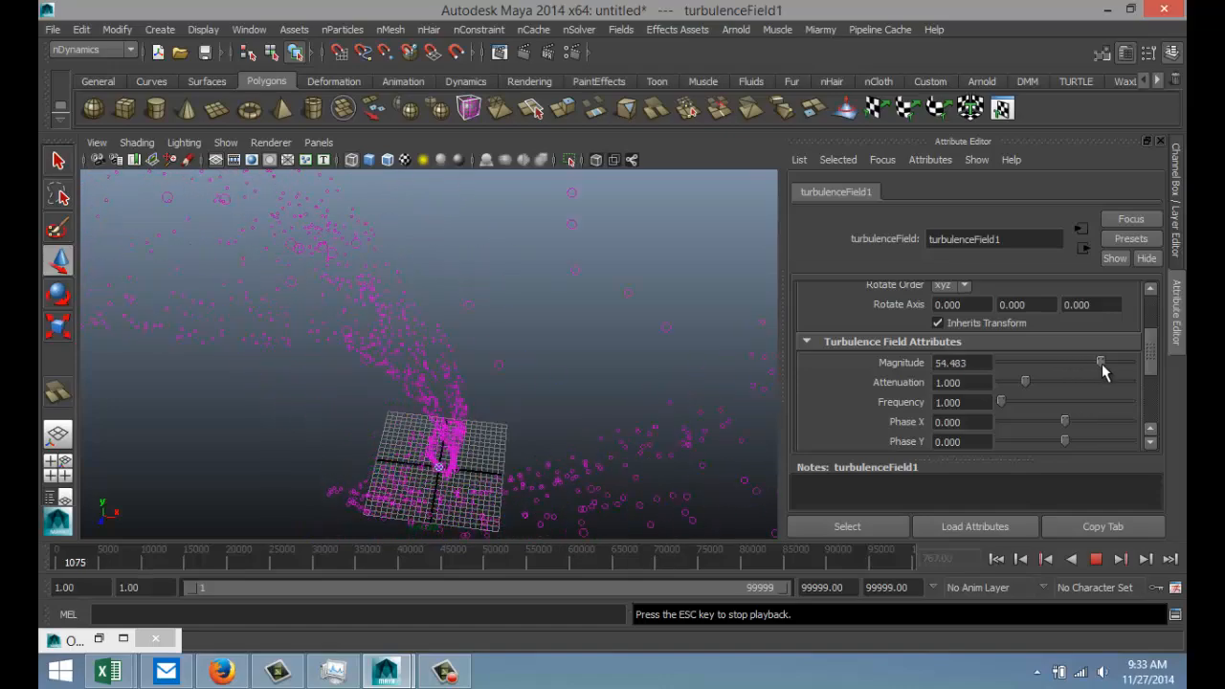
pyautogui.moveTo(1101, 362); pyautogui.dragTo(1119, 362)
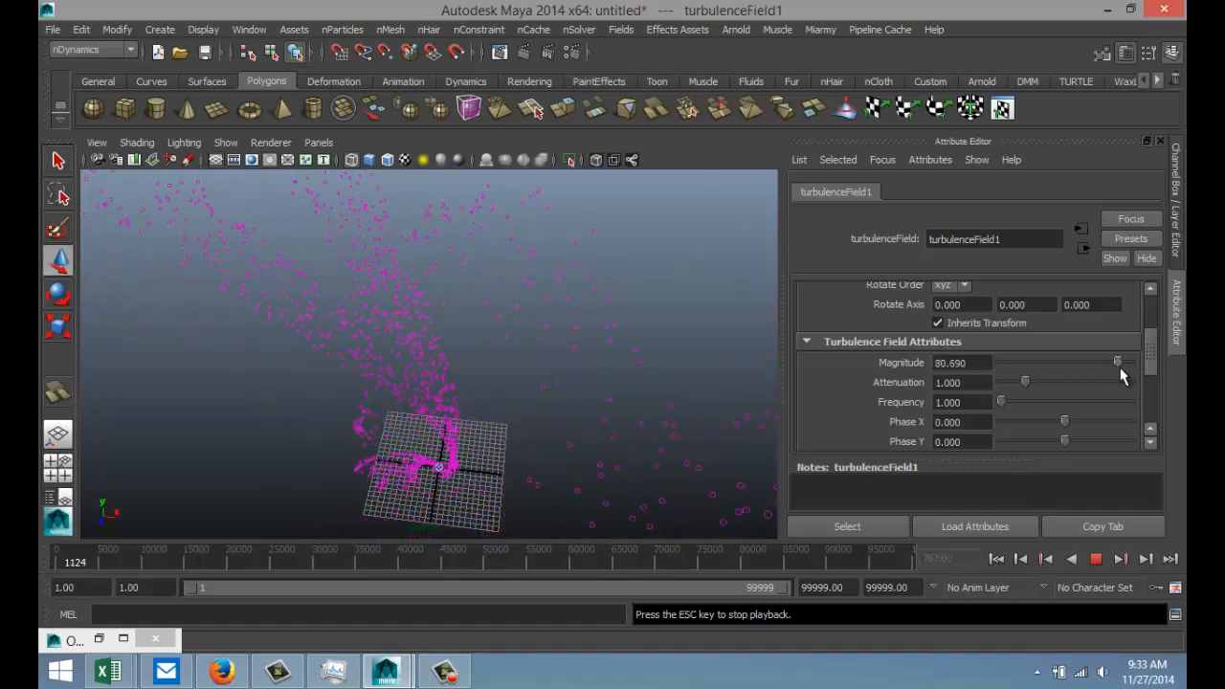
pyautogui.moveTo(1117, 362); pyautogui.dragTo(1127, 362)
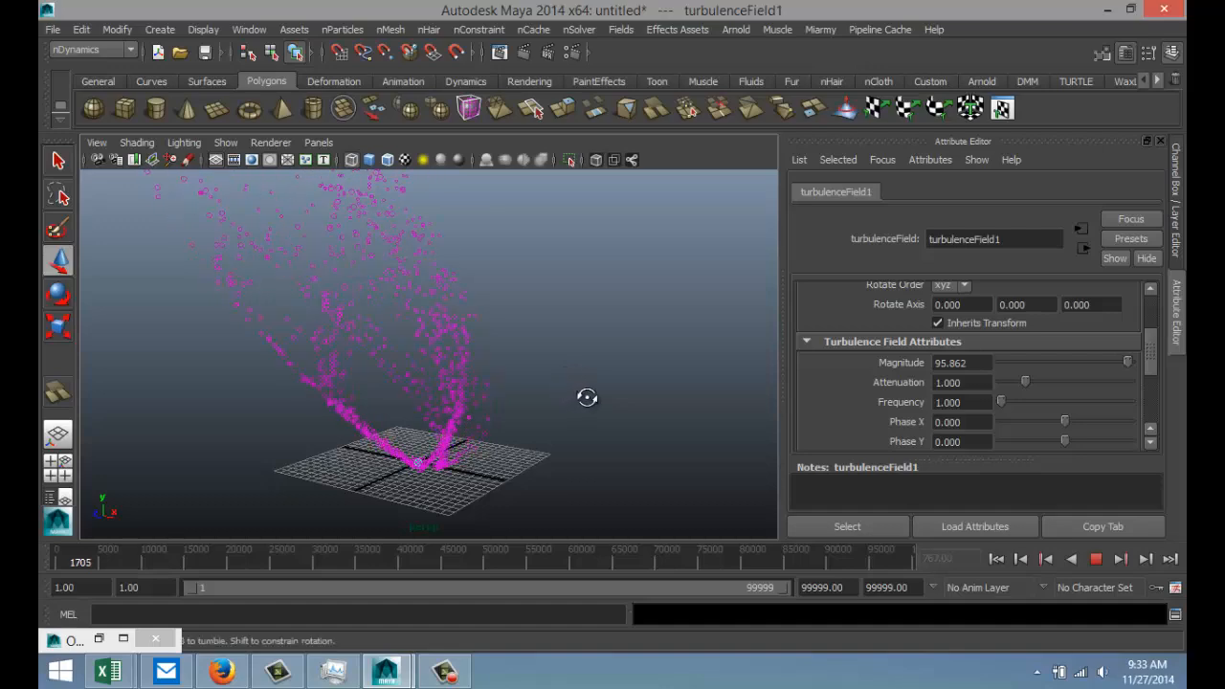
# Orbit the viewport to inspect the scattered particle plume under turbulence near 95.9
pyautogui.moveTo(586, 396); pyautogui.dragTo(600, 413)
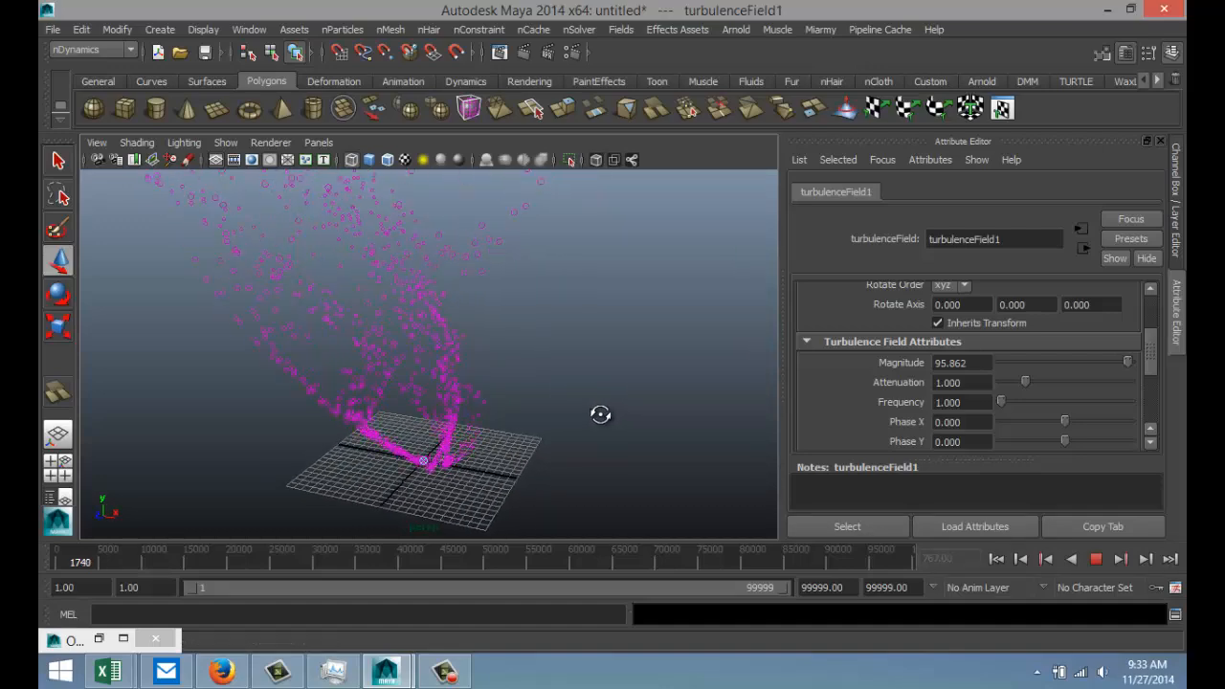